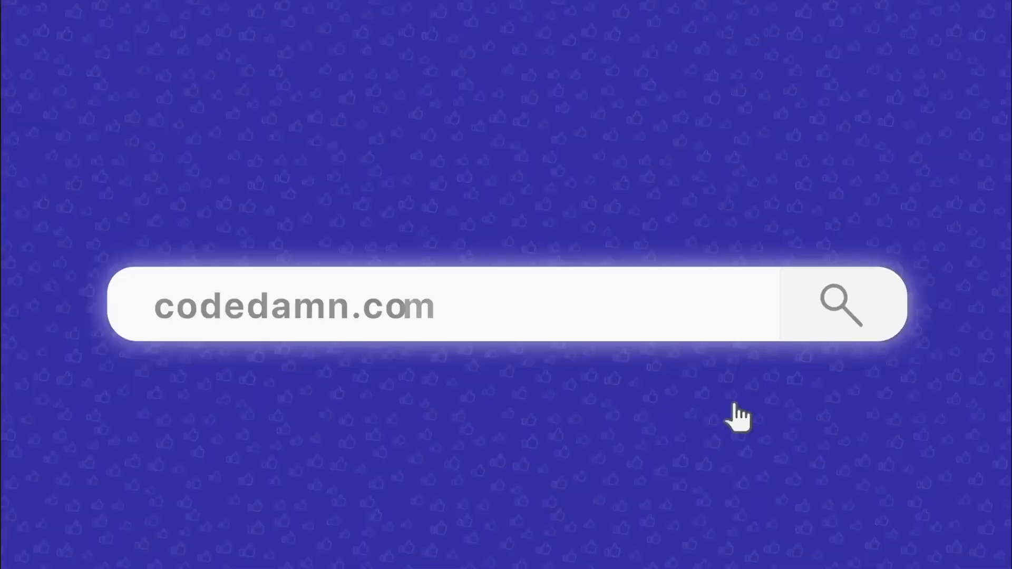
- Ask ChatGPT 'hey chatgpt3, can you tell me how to add 2 numbers' and send it
click(842, 304)
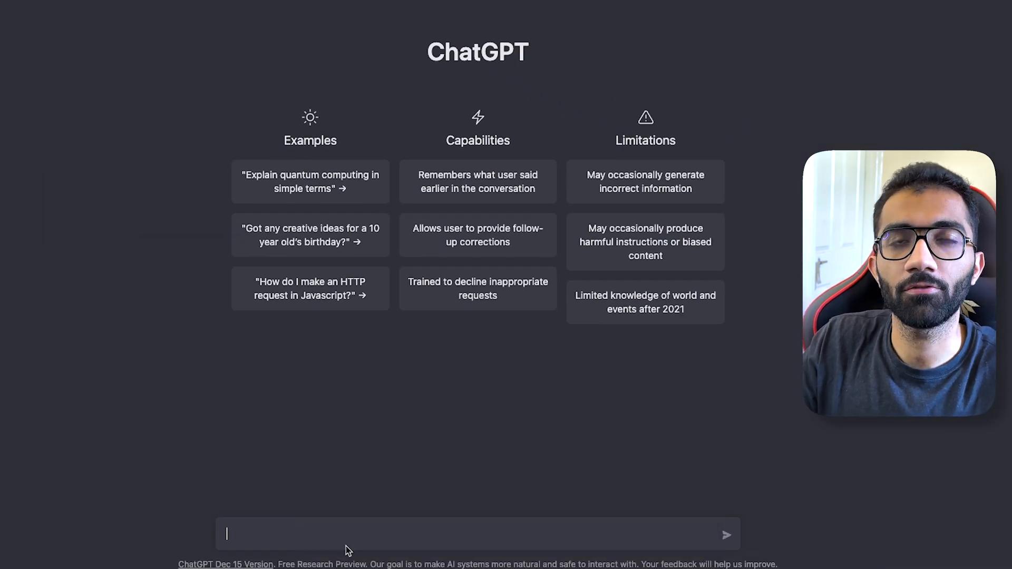
mouse_move(421, 448)
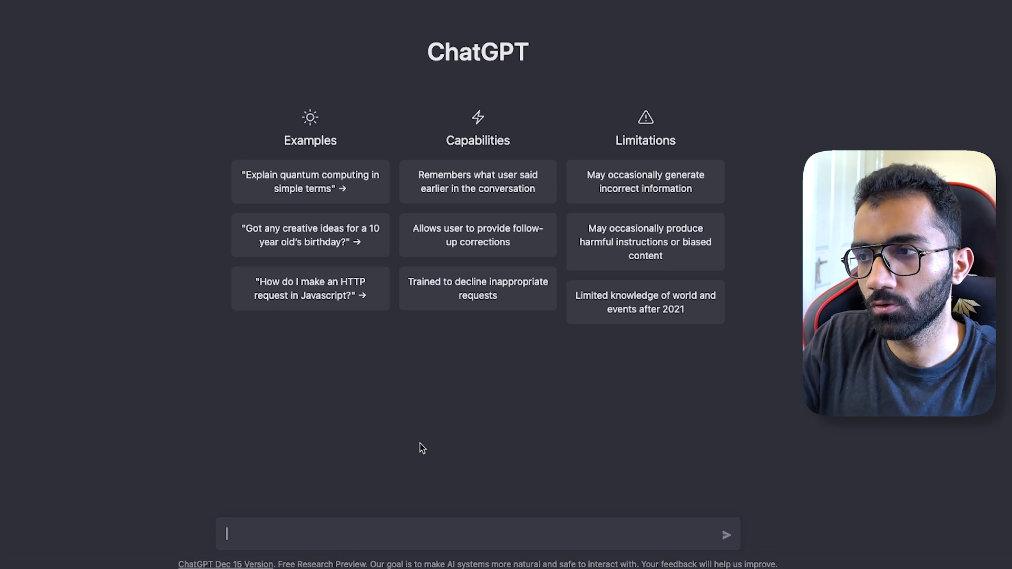
text(he)
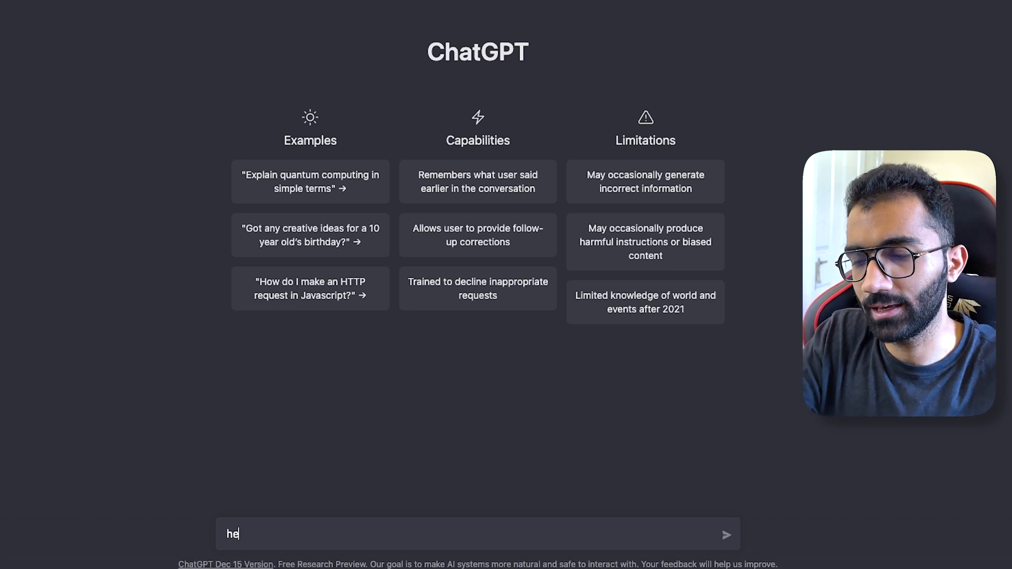
text(y chatgpt3, can)
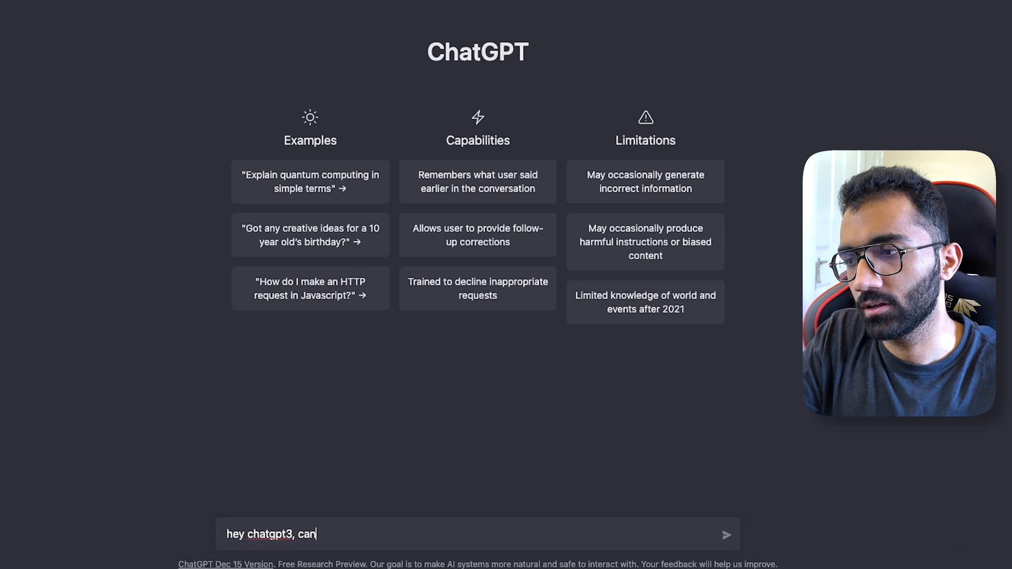
text(you tell me how to)
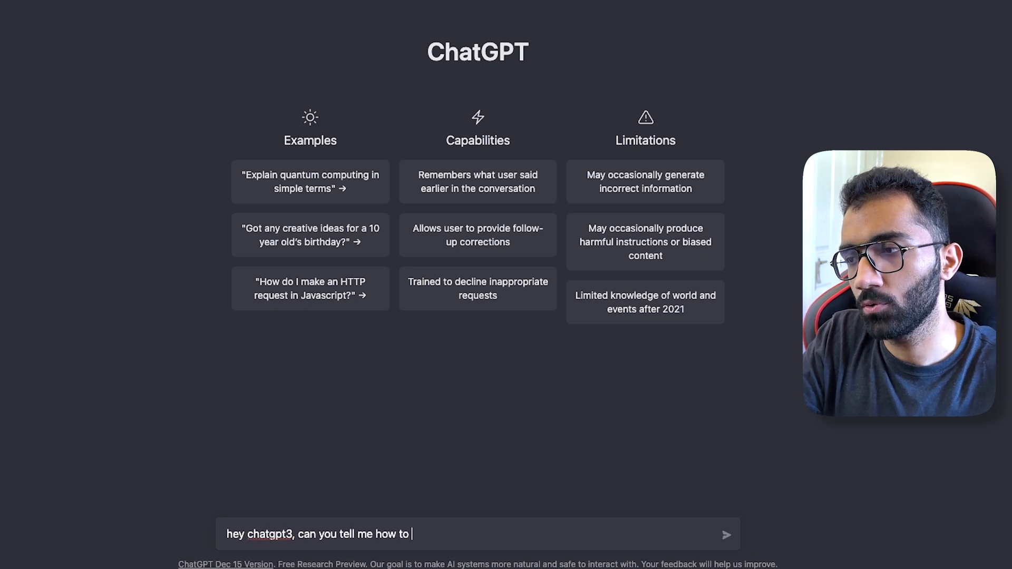
text(add 2 numbers)
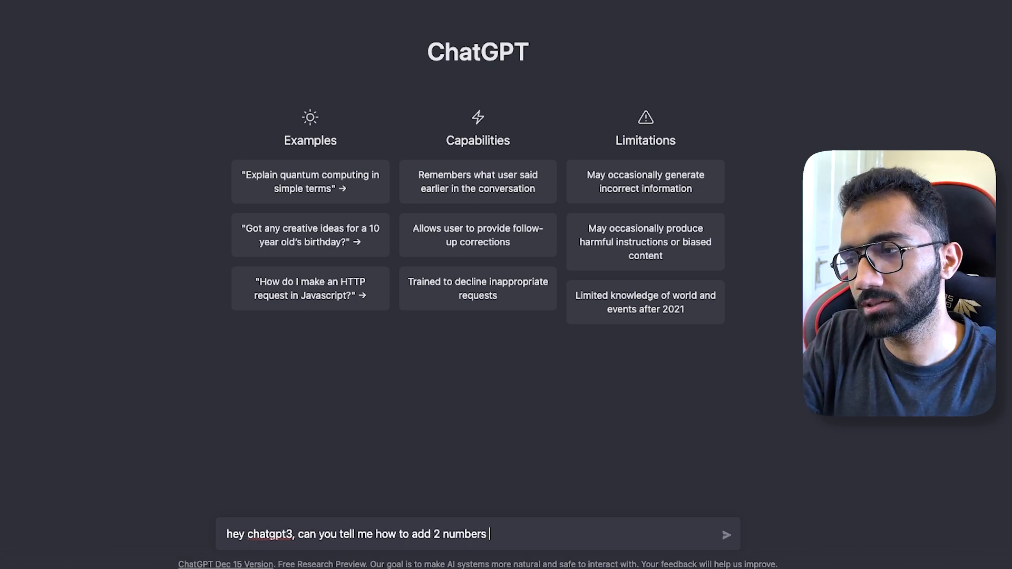
click(726, 535)
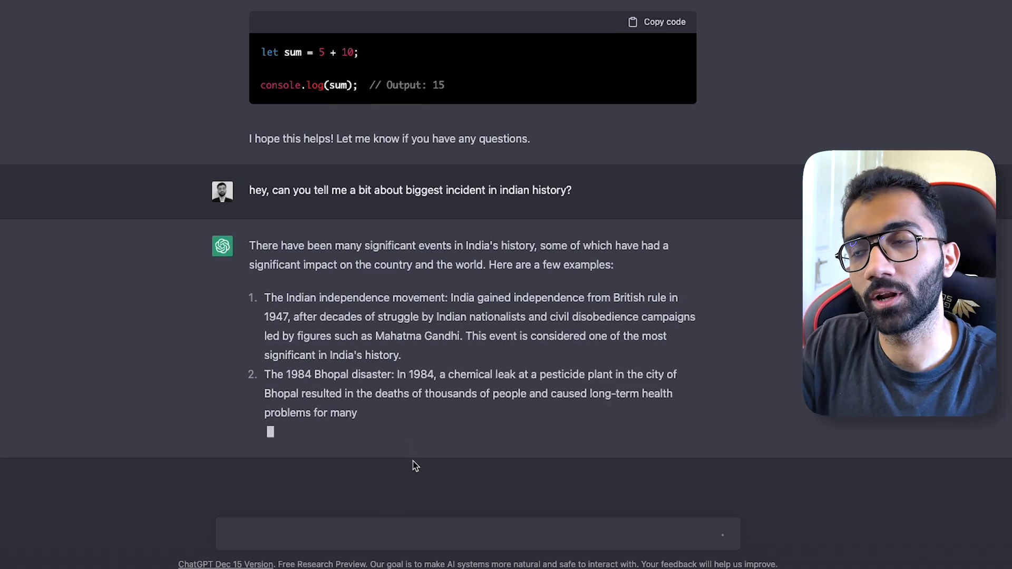
- Review the JavaScript number-adding answer and the history follow-up in the conversation
scroll(up, 3)
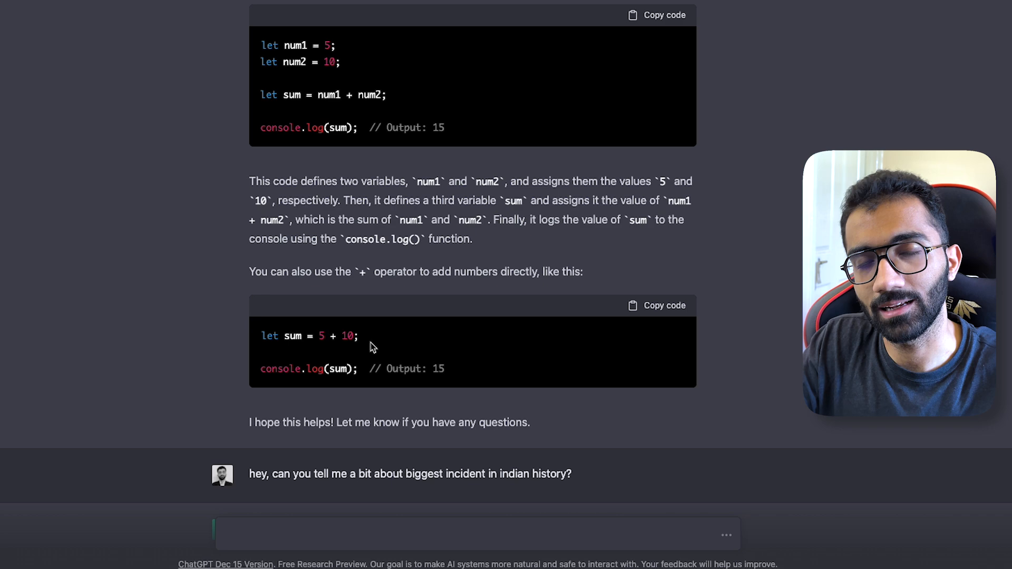
scroll(down, 3)
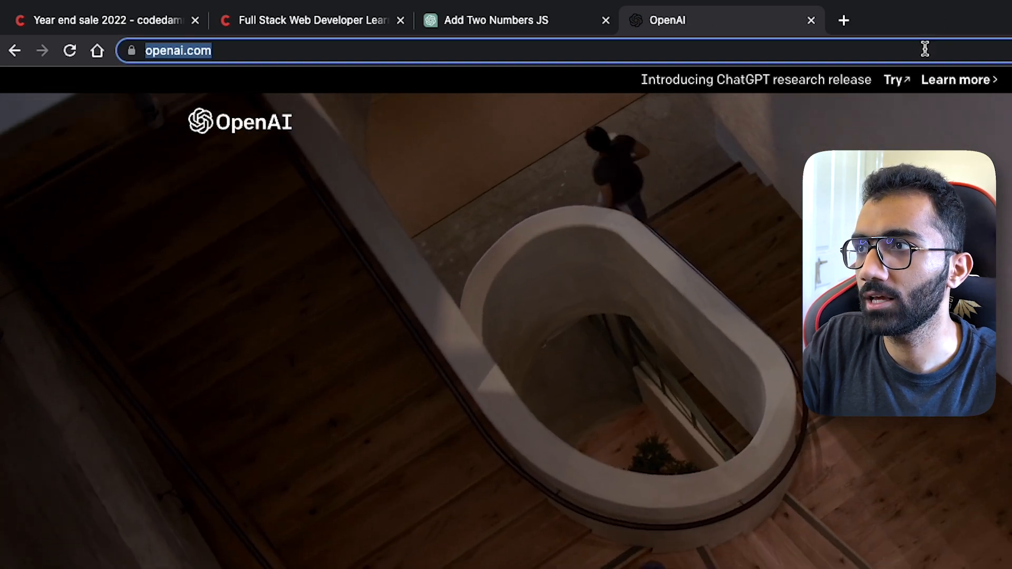
- Visit beta.openai.com/account, view the GPT-3 models table, and return to the codedamn learning path
text(beta.openai.com/account)
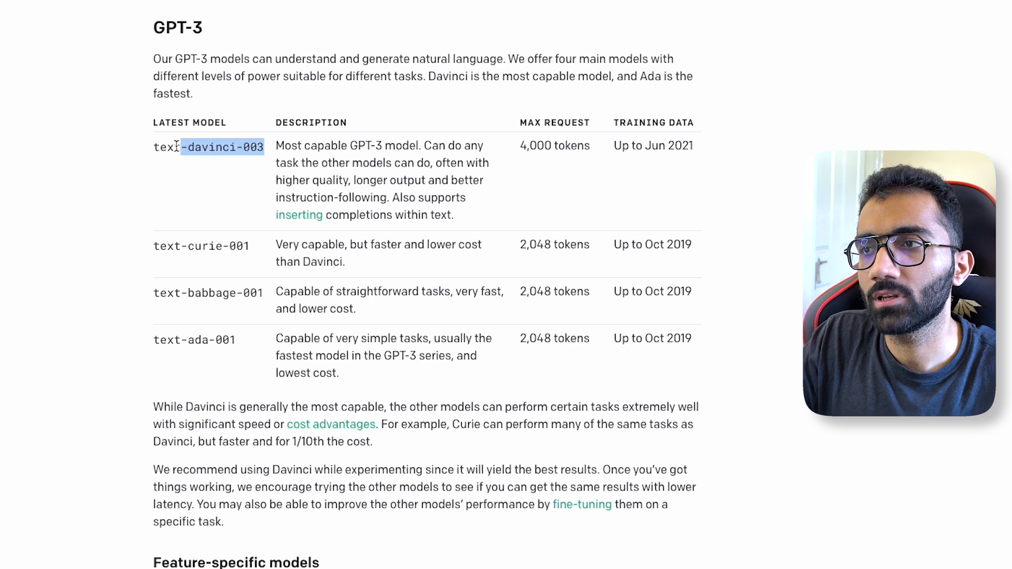
click(201, 171)
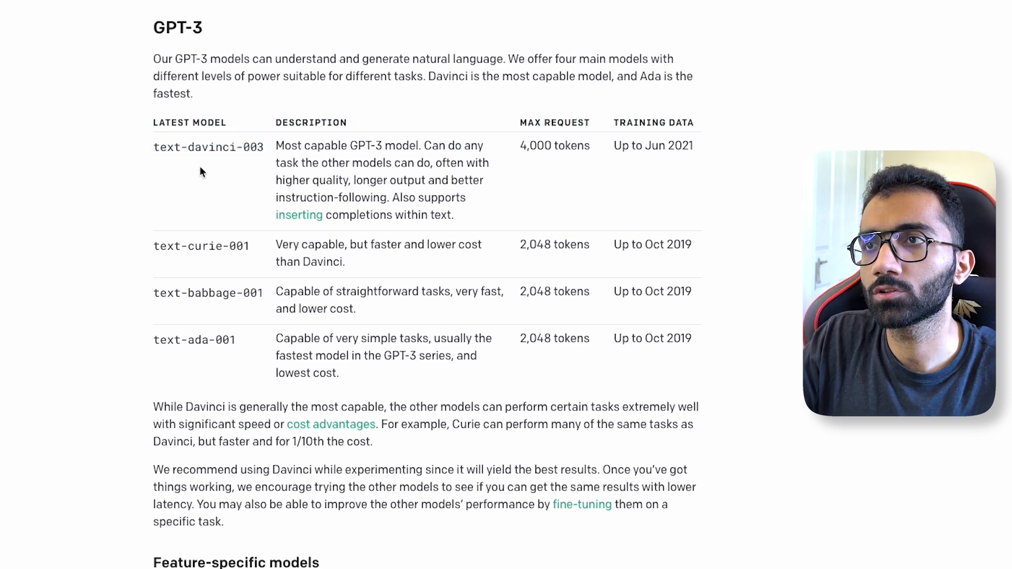
click(191, 13)
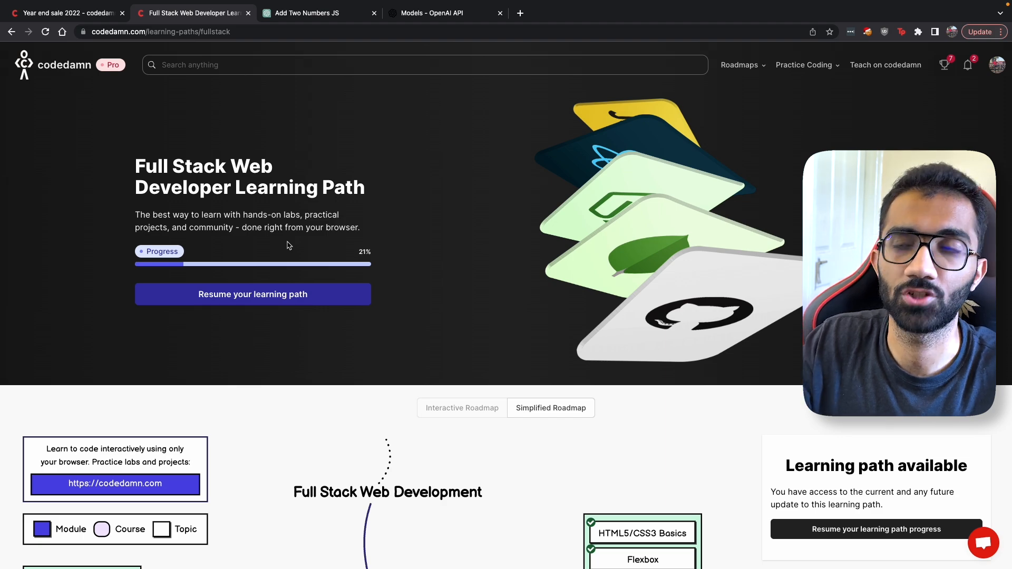
- Locate and enter the Internet fundamentals course in the Full Stack roadmap
scroll(down, 3)
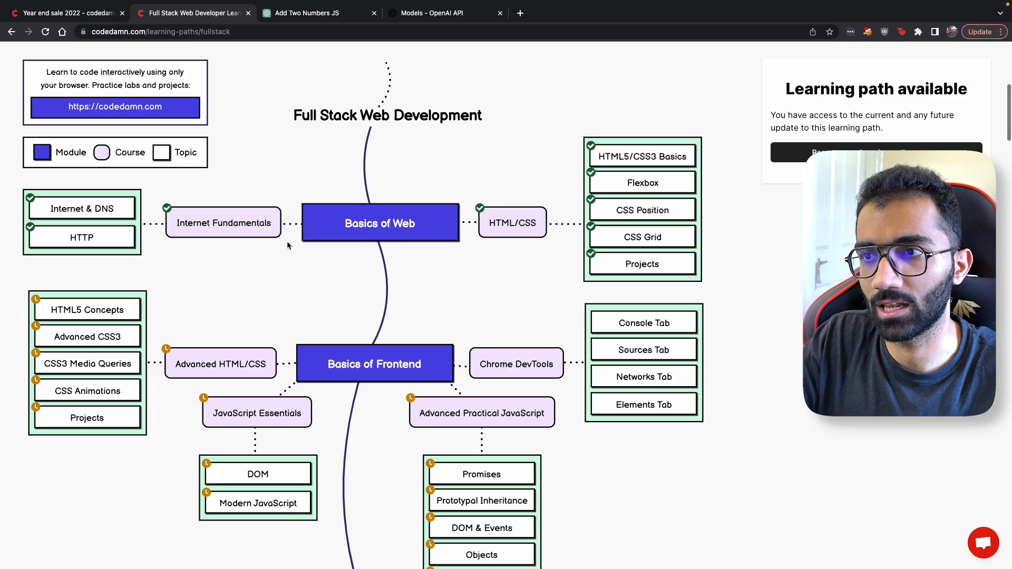
scroll(up, 3)
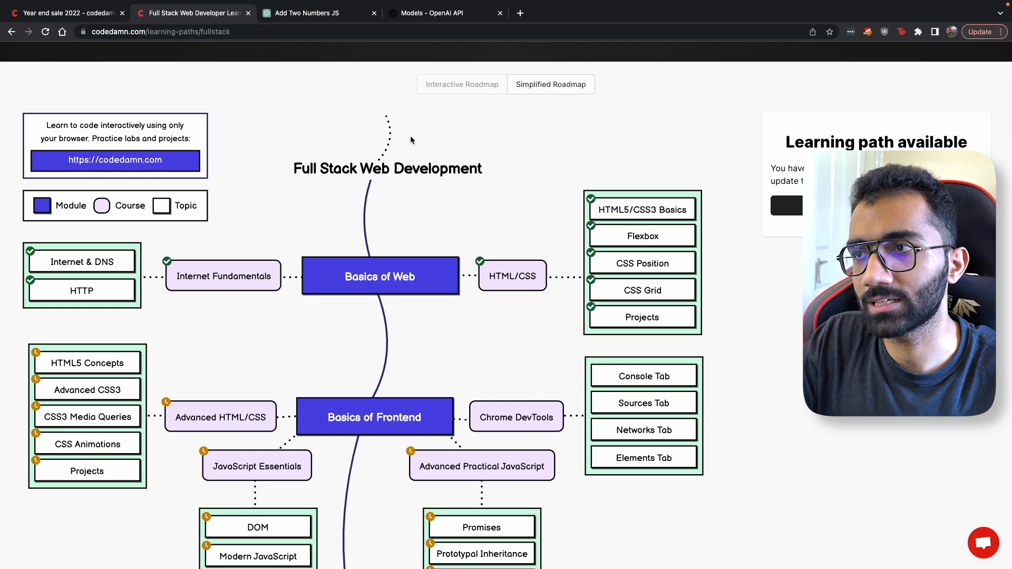
scroll(down, 3)
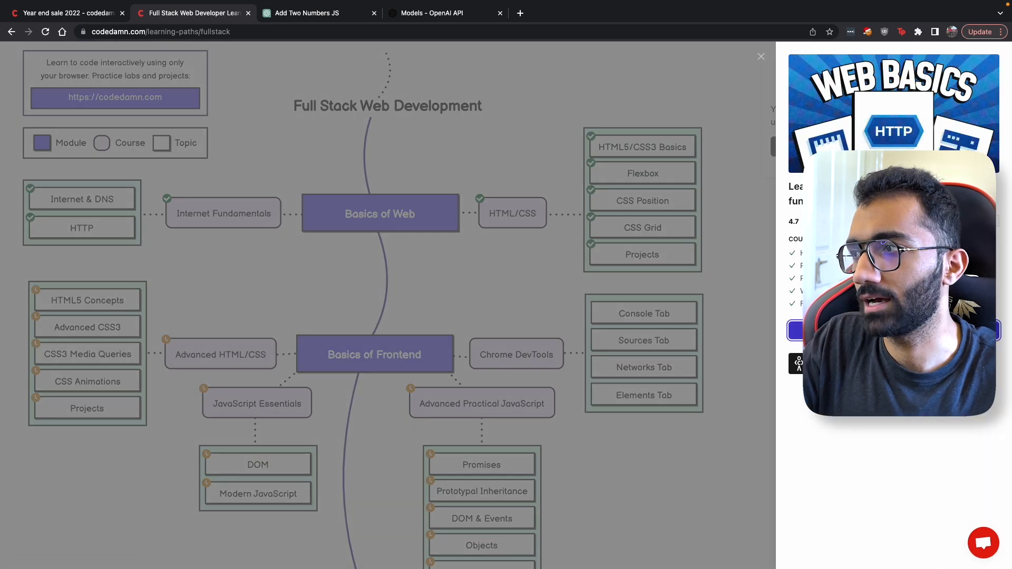
click(82, 228)
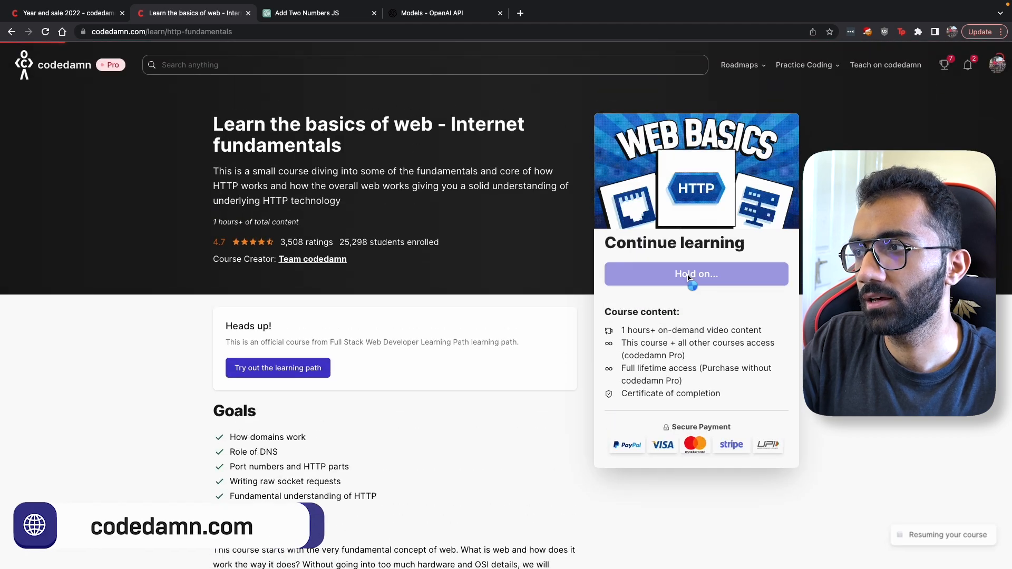
- Continue learning, choose the Internet and DNS lesson, and play the 'What is DNS?' video
click(695, 274)
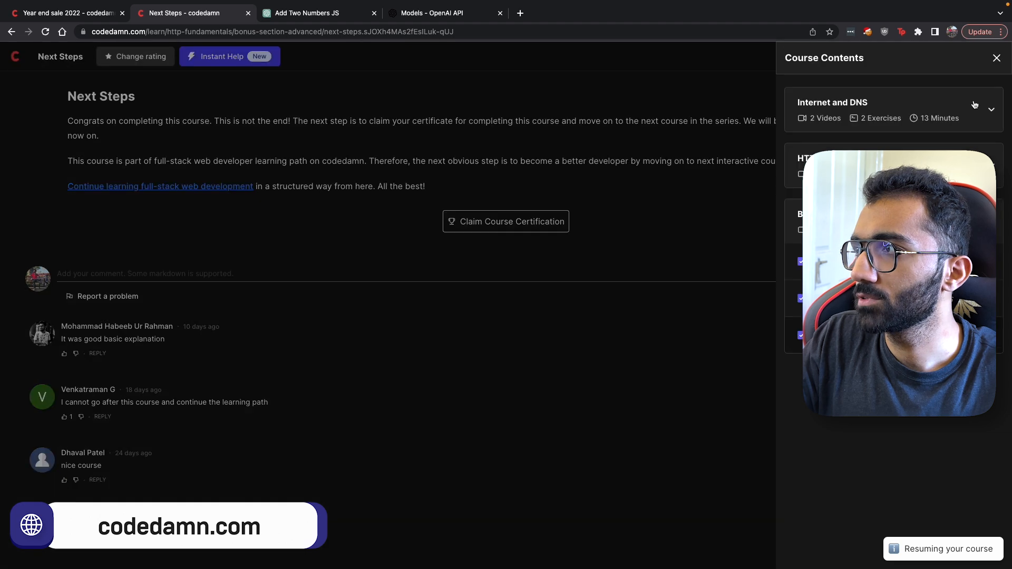
click(991, 108)
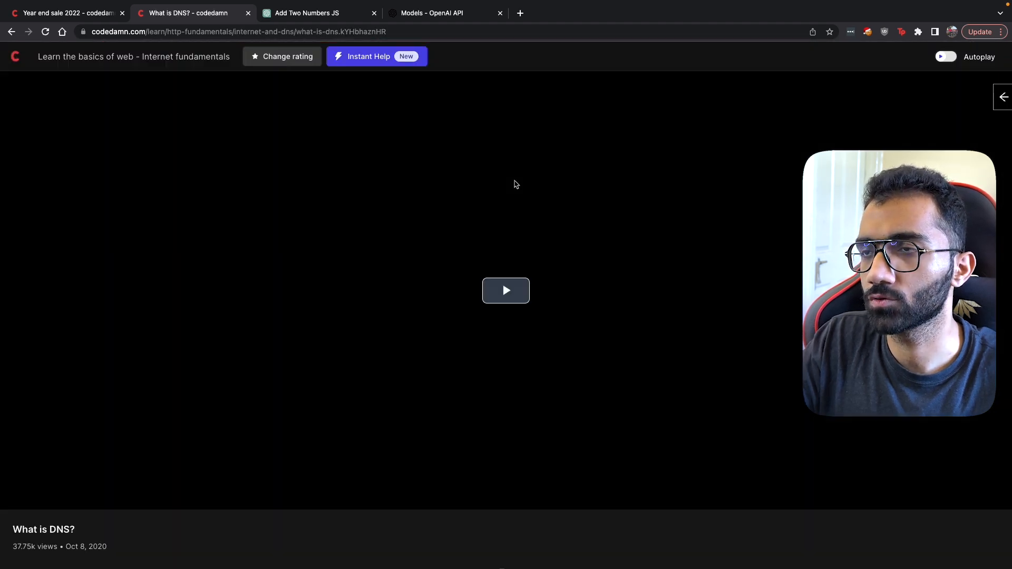
click(505, 291)
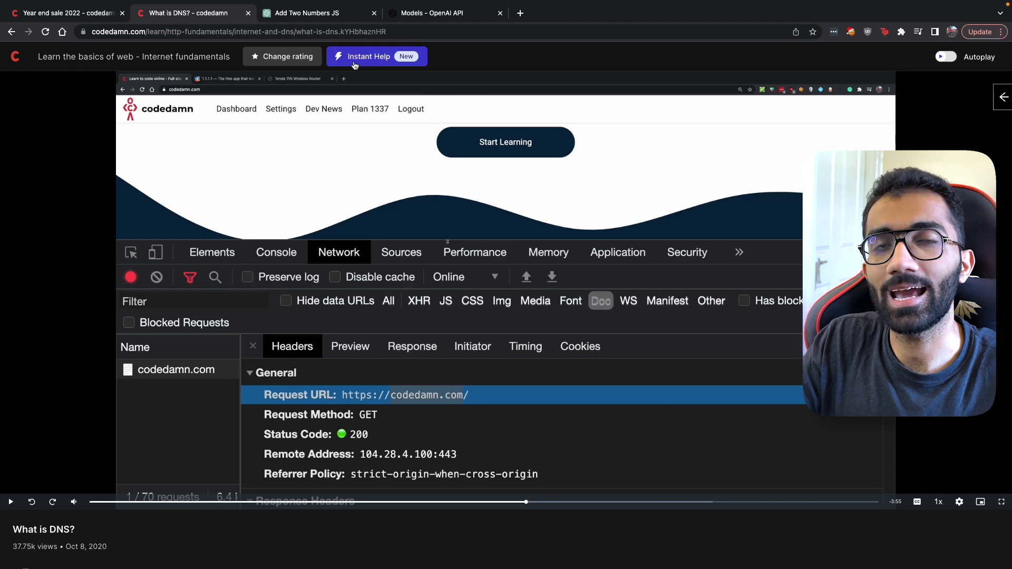
- Bring up the Instant Help AI assistant beside the DNS lesson
click(369, 56)
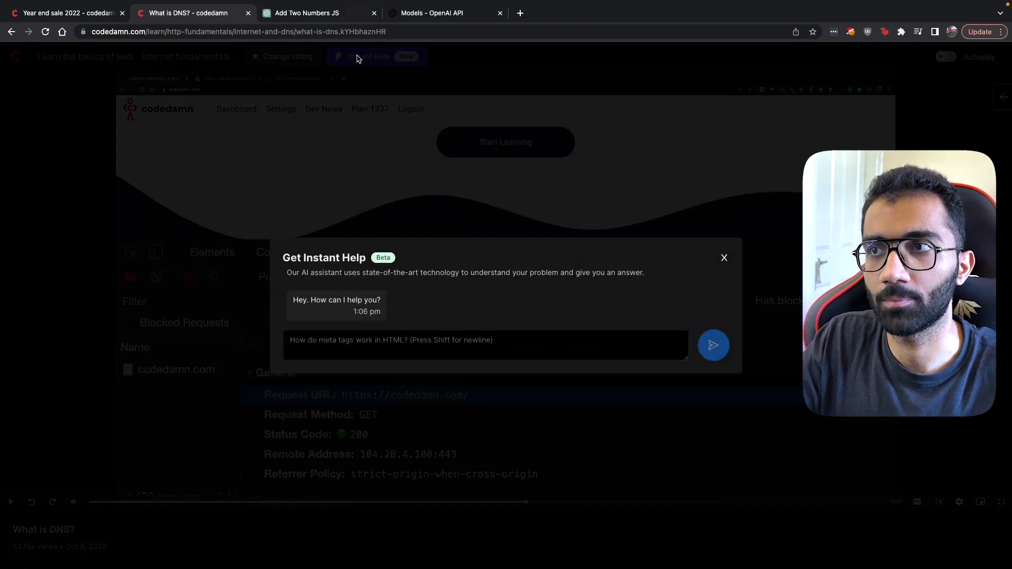
click(485, 343)
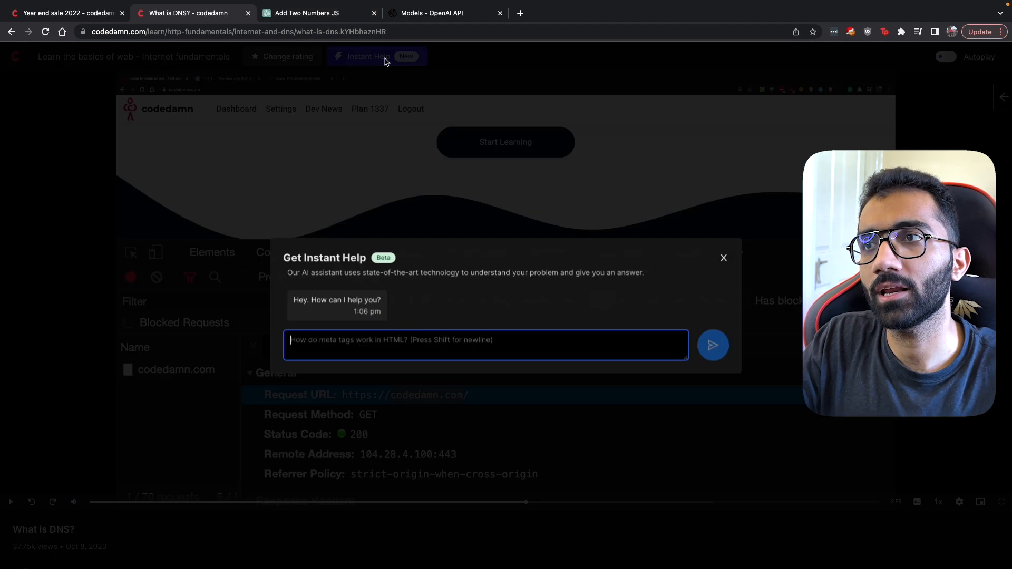
click(444, 12)
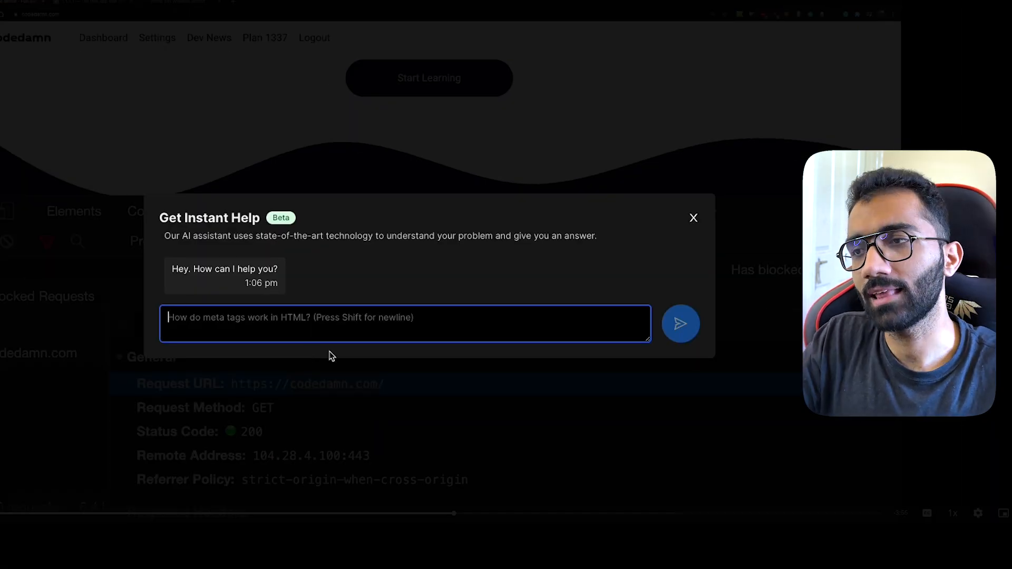
mouse_move(335, 314)
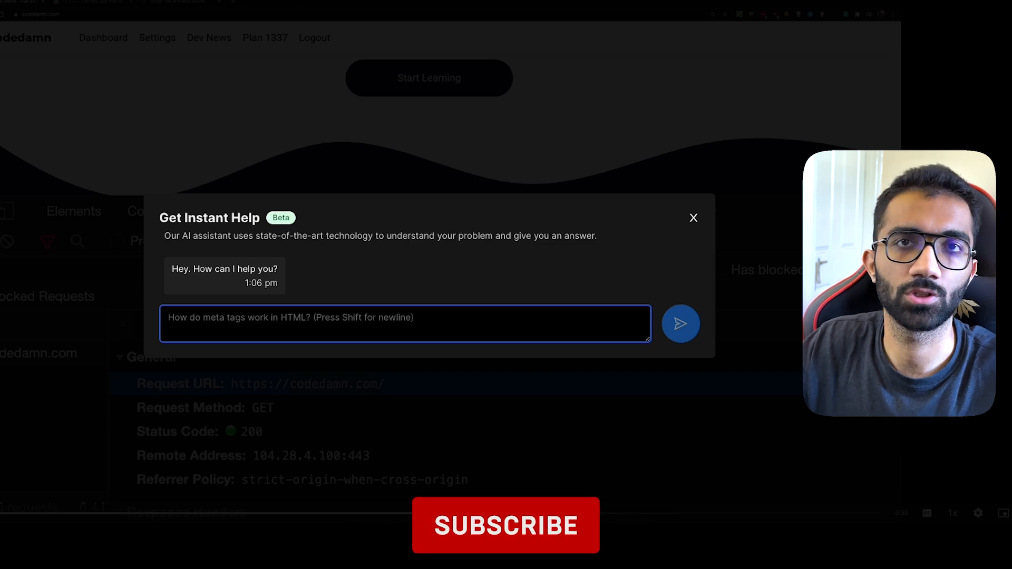
- Ask the assistant 'what is dns?' and receive its zone file example explanation
click(504, 525)
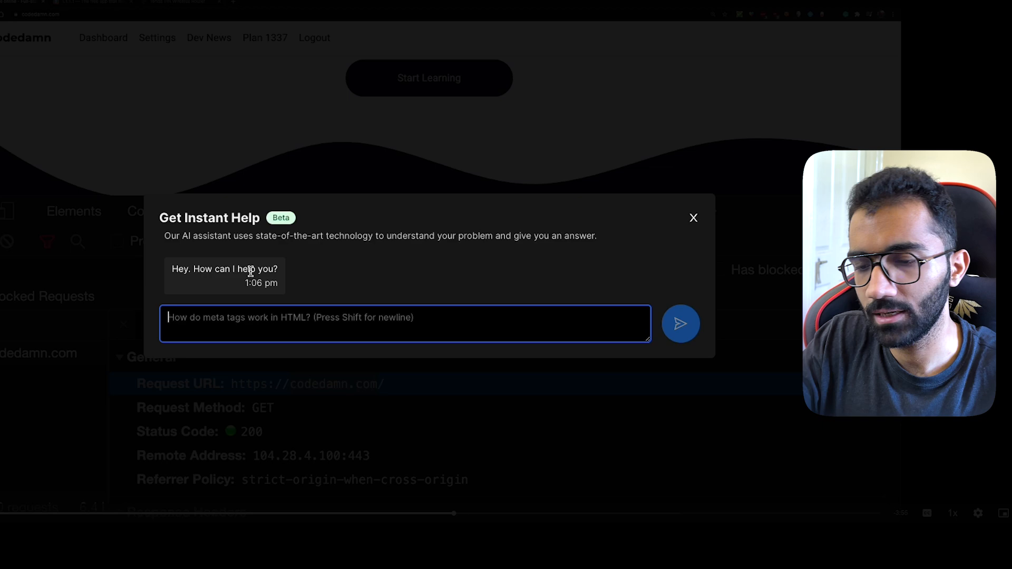
text(what i)
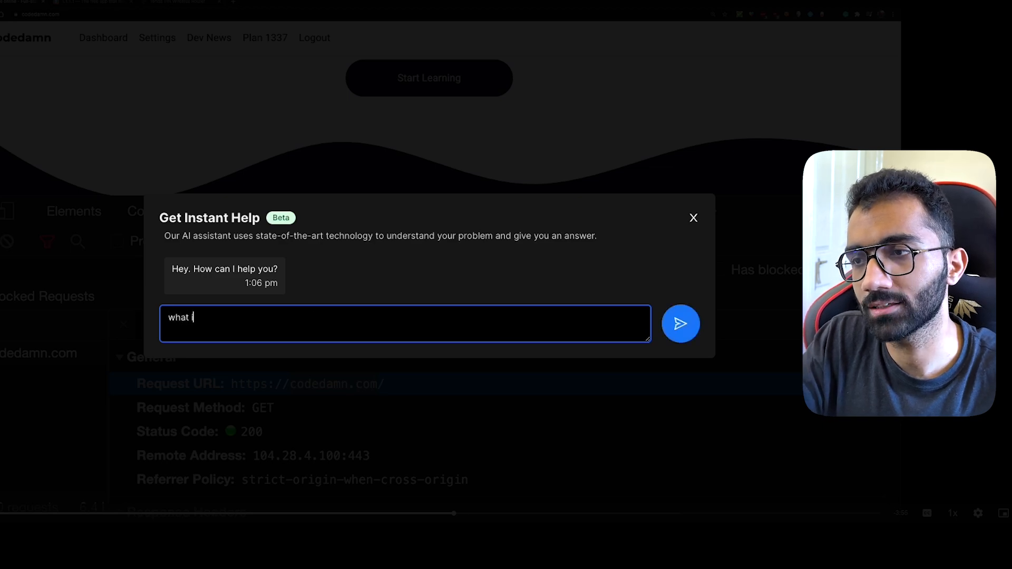
click(680, 324)
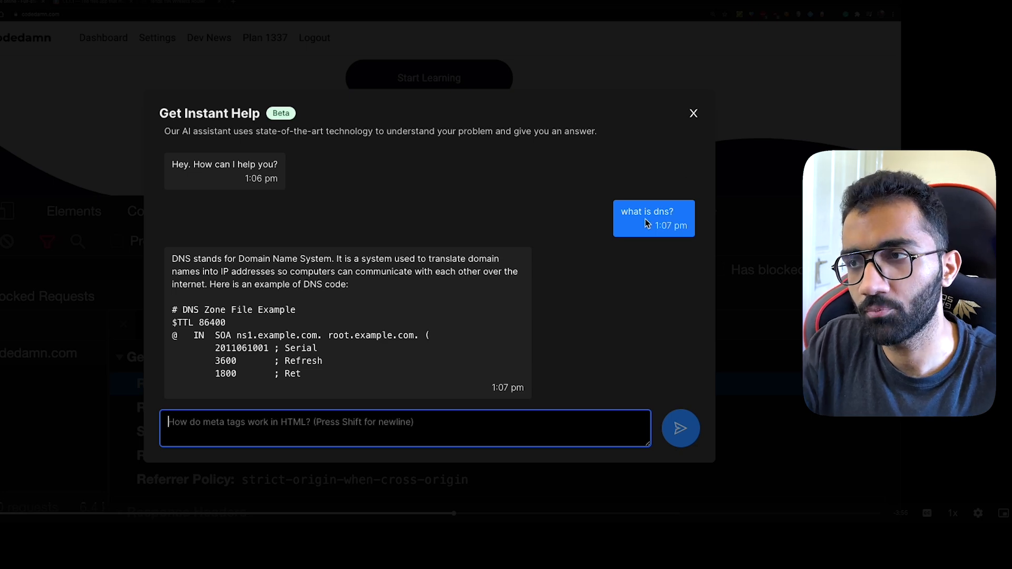
mouse_move(264, 194)
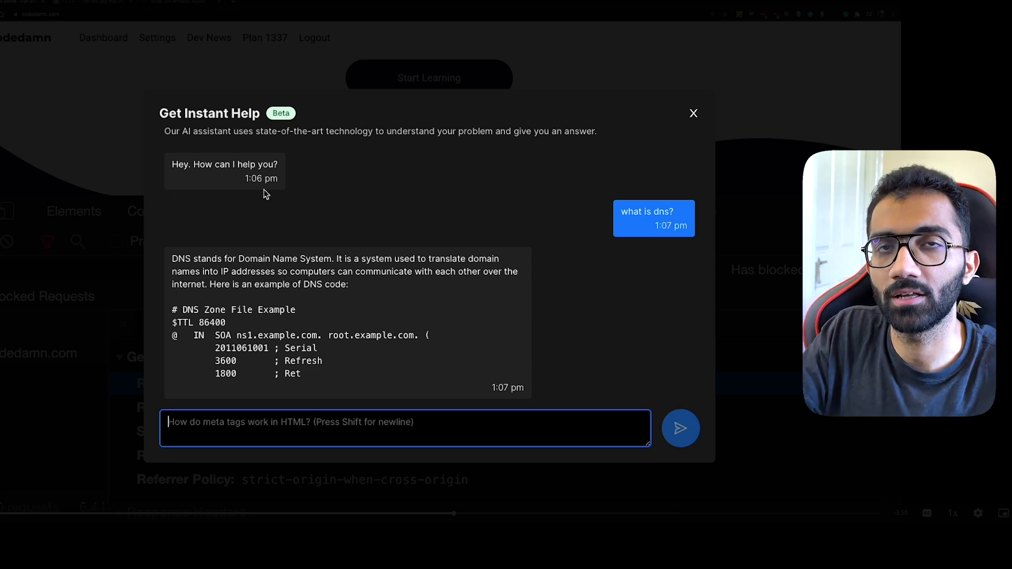
mouse_move(662, 212)
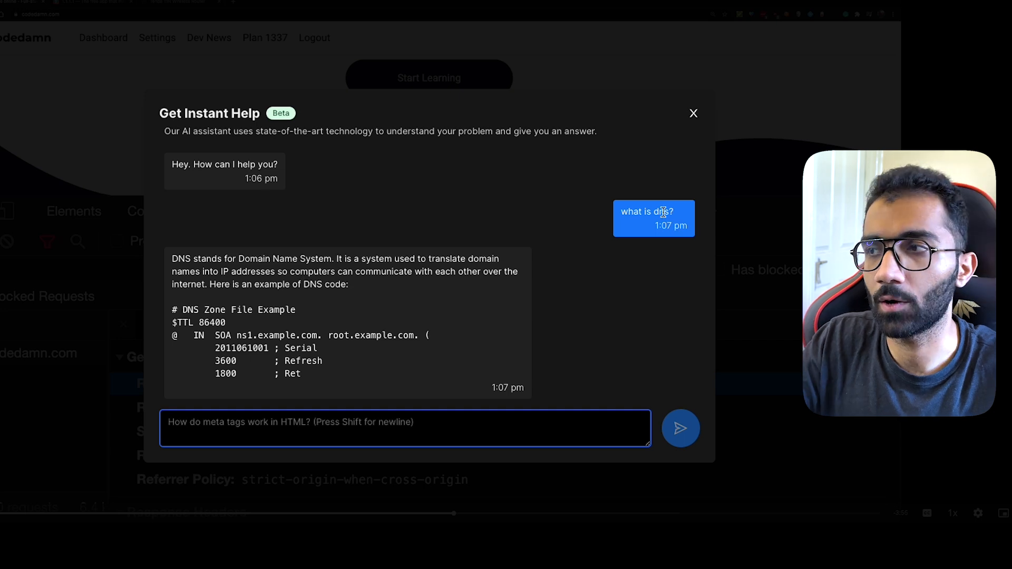
mouse_move(636, 244)
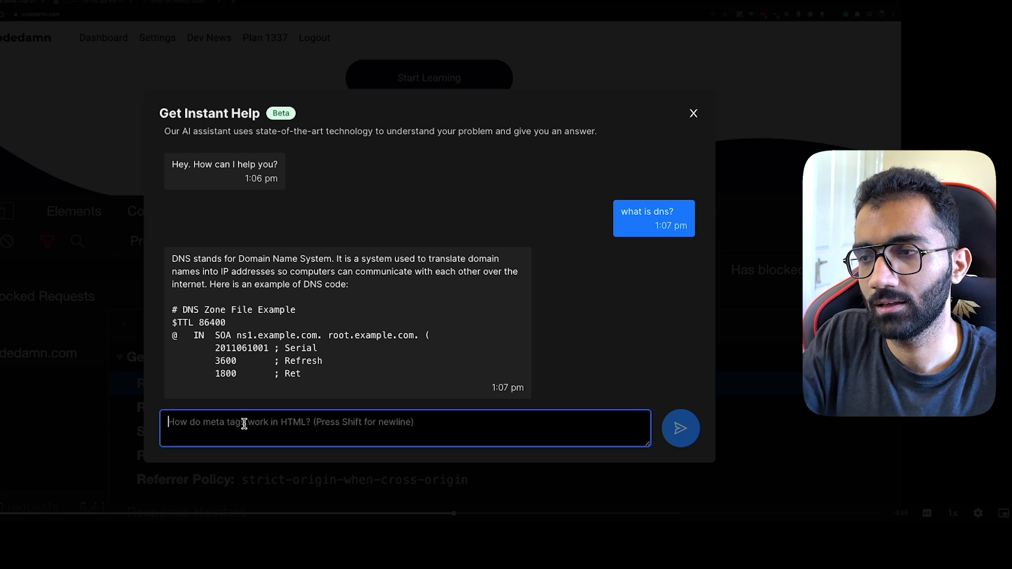
- Ask the assistant the difference between an A record and a CNAME record
text(I want to add)
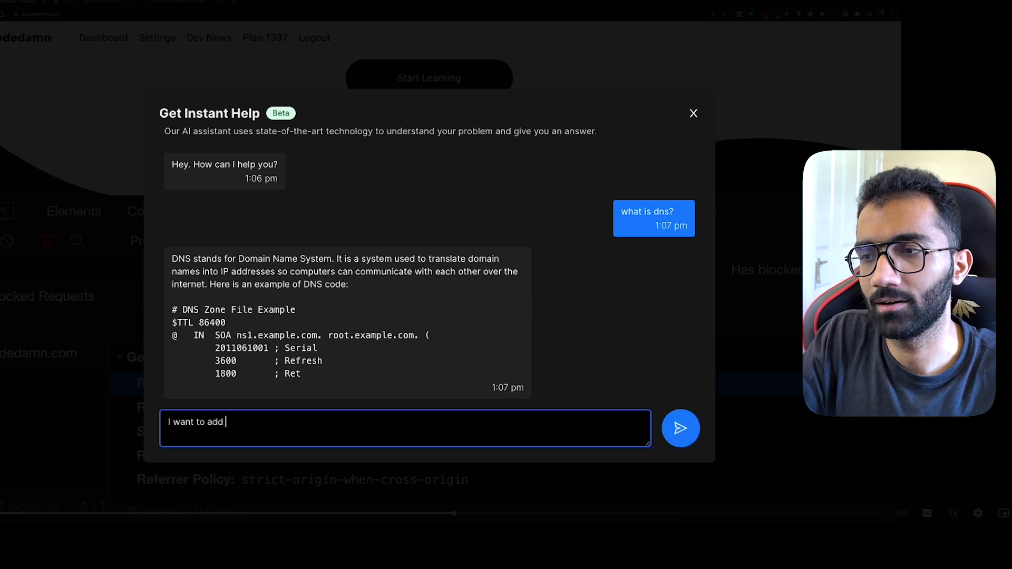
text(an "A")
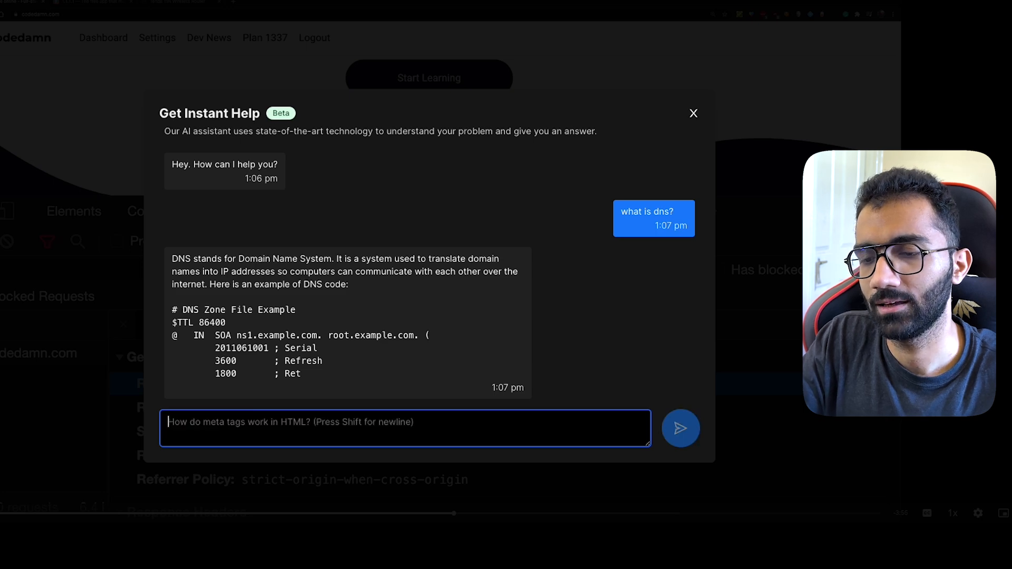
text(what is the diff)
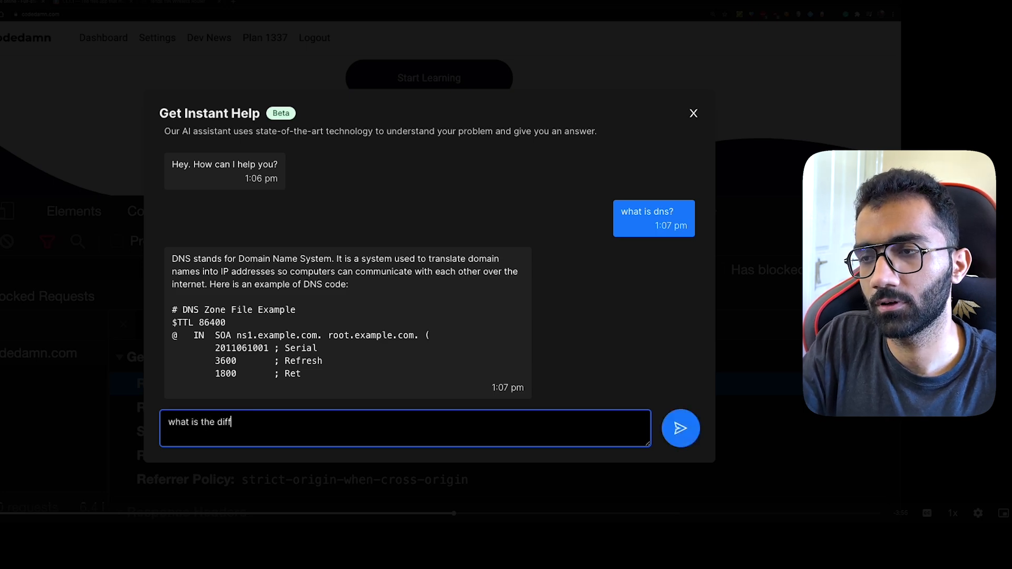
text(erence between a)
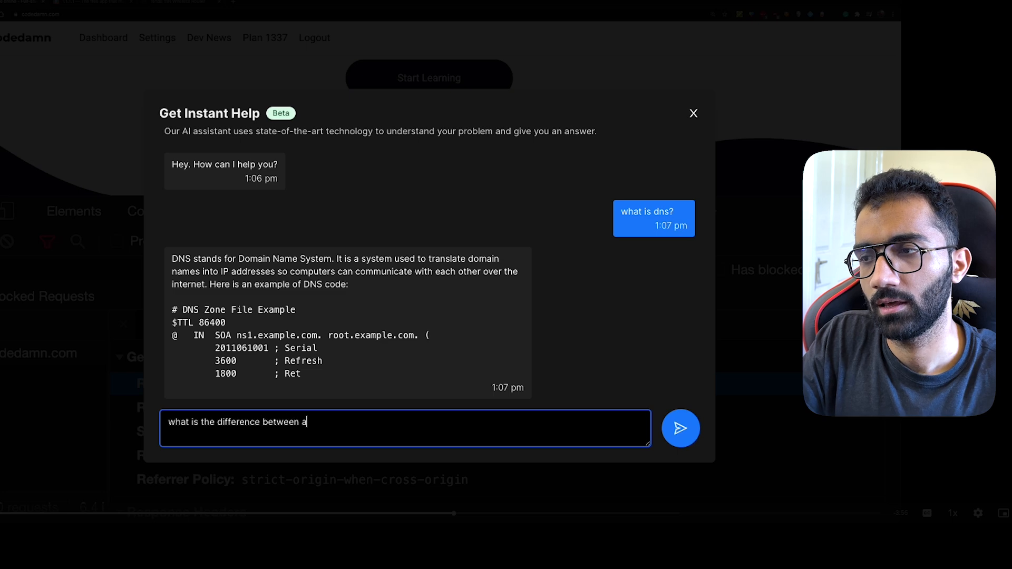
text(record and cna)
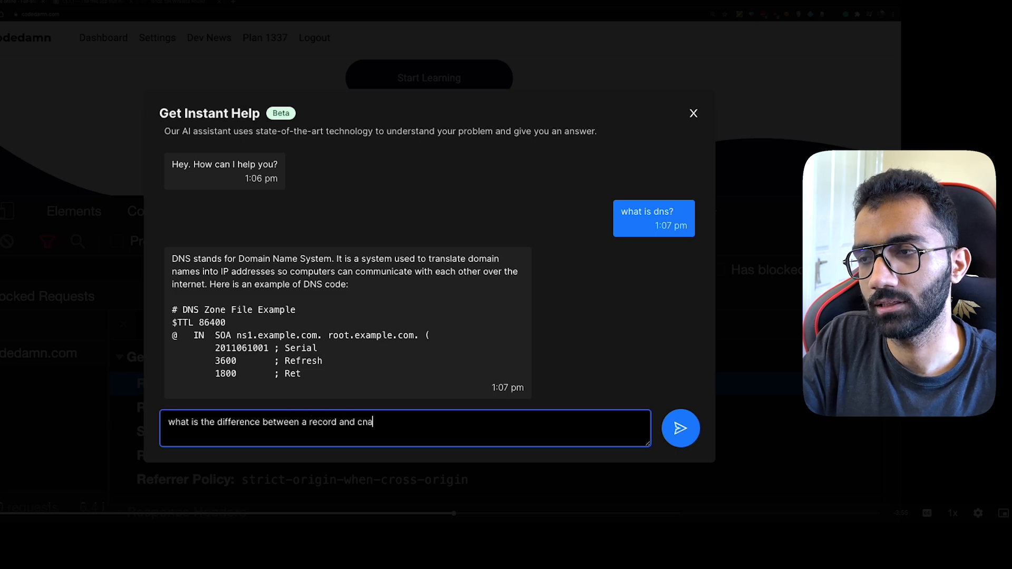
click(680, 428)
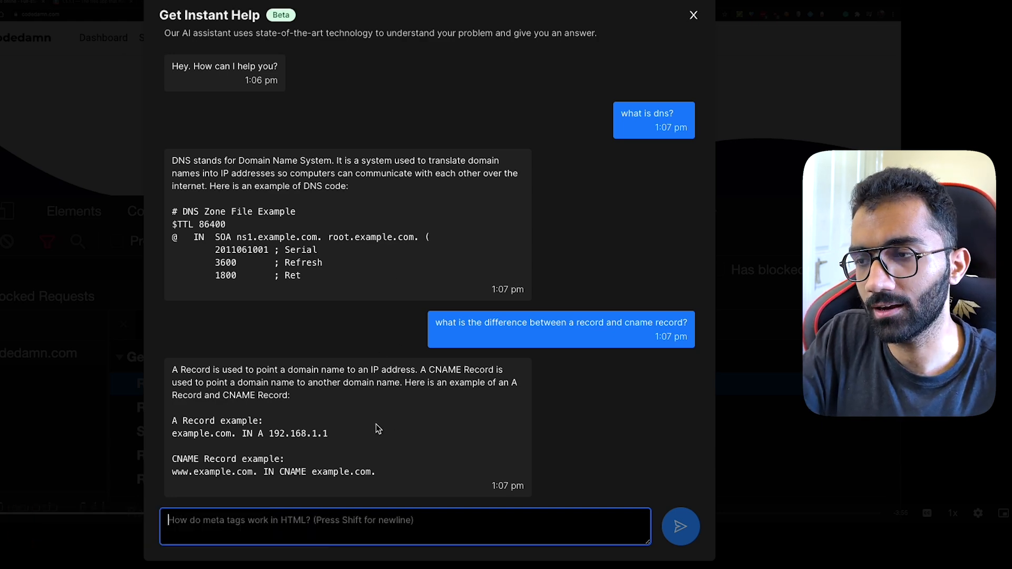
- Ask it to change the IP in the last A record to 1.2.3.4 and review the reply
text(can you change)
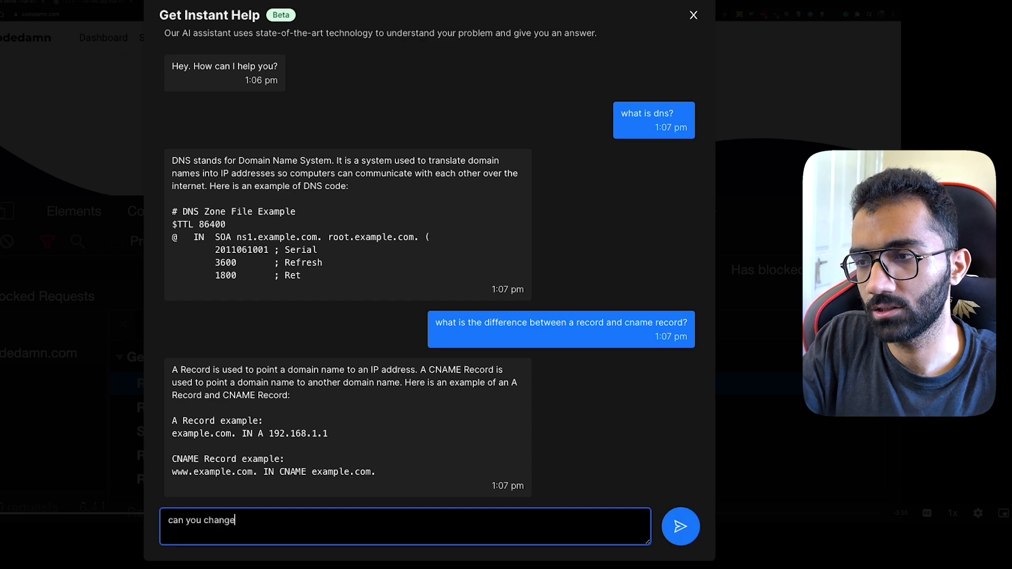
text(the IP in las)
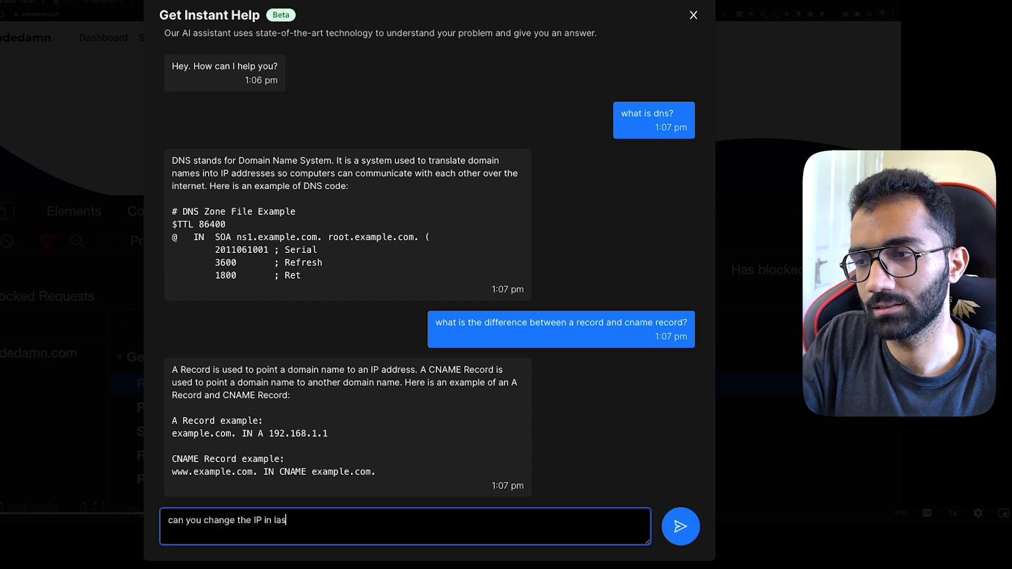
text(t A record to 1.)
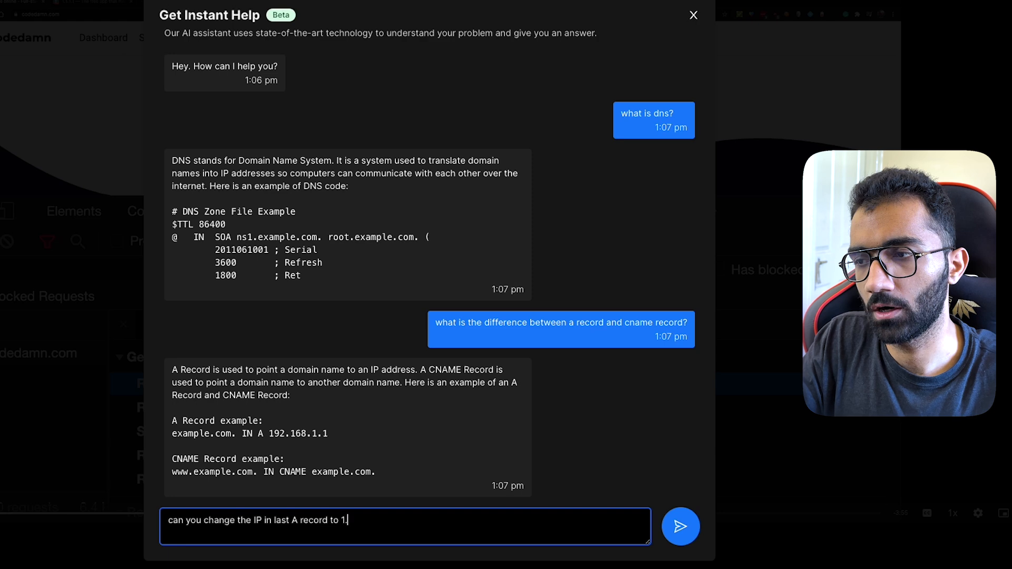
click(680, 526)
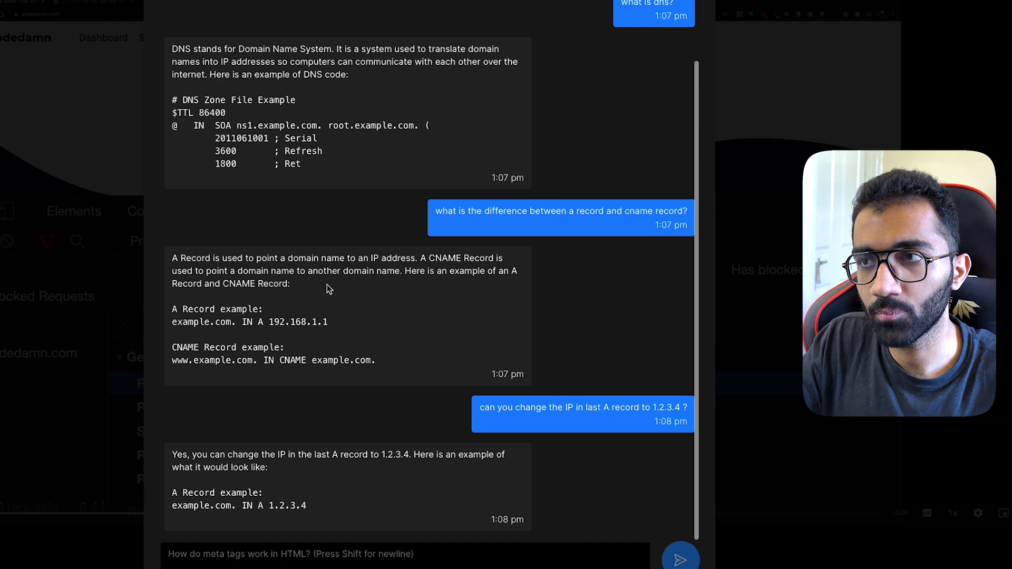
scroll(up, 3)
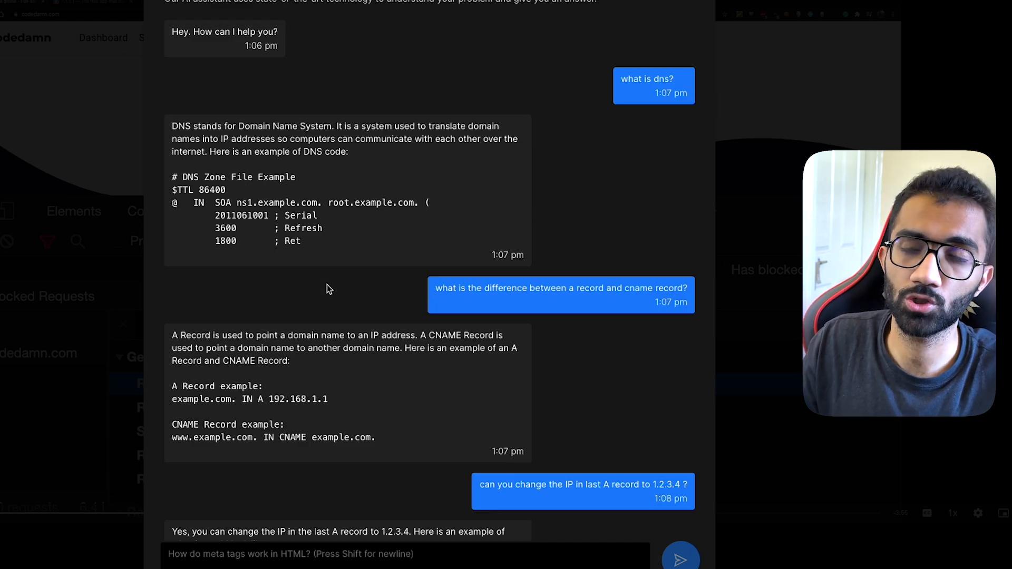
scroll(down, 3)
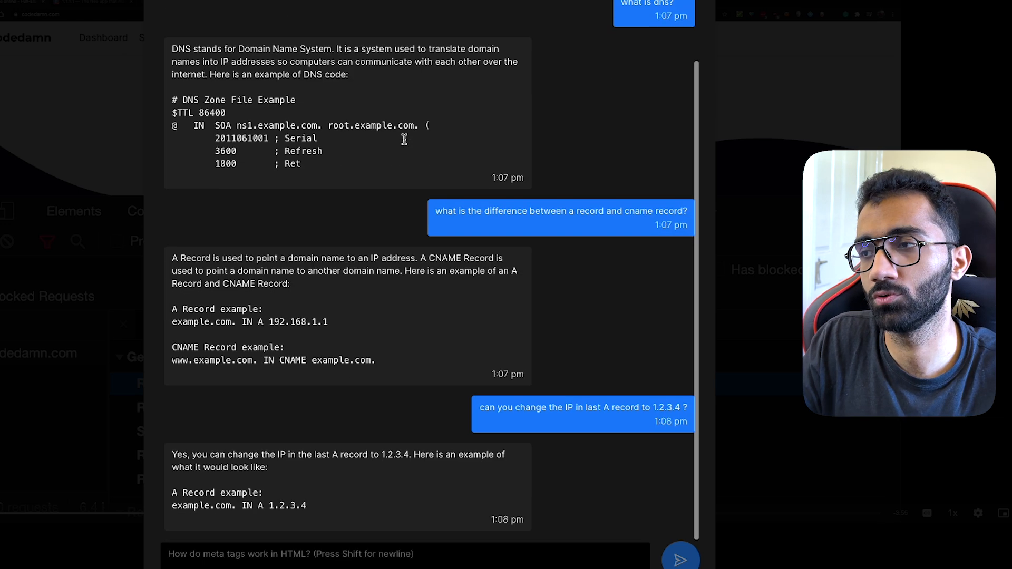
mouse_move(404, 144)
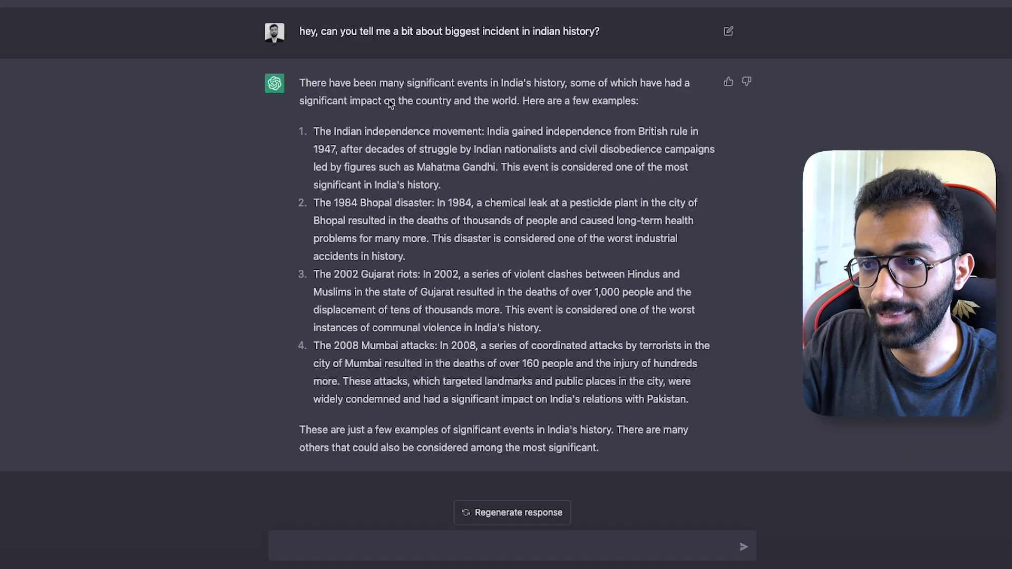
mouse_move(466, 250)
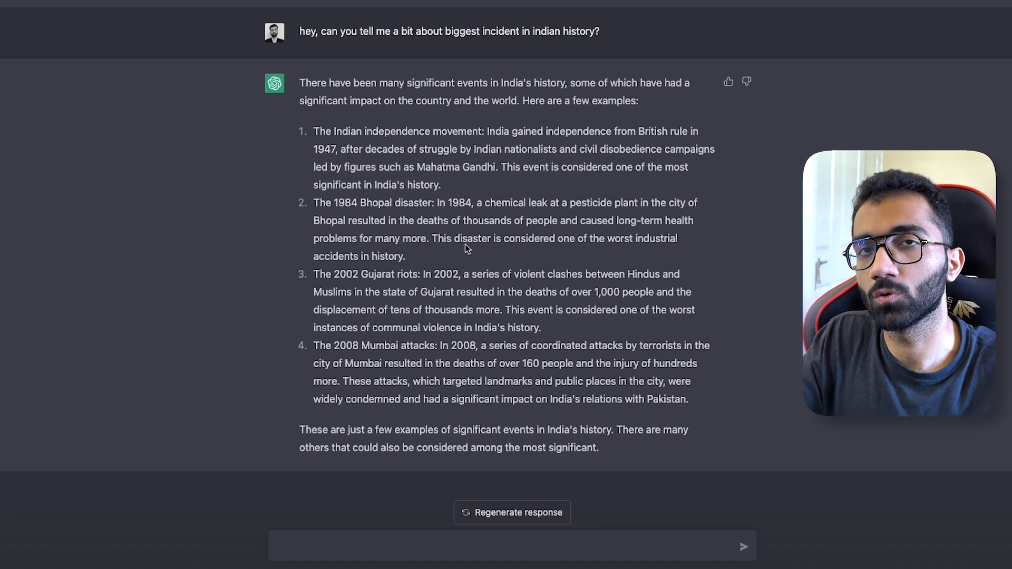
mouse_move(504, 194)
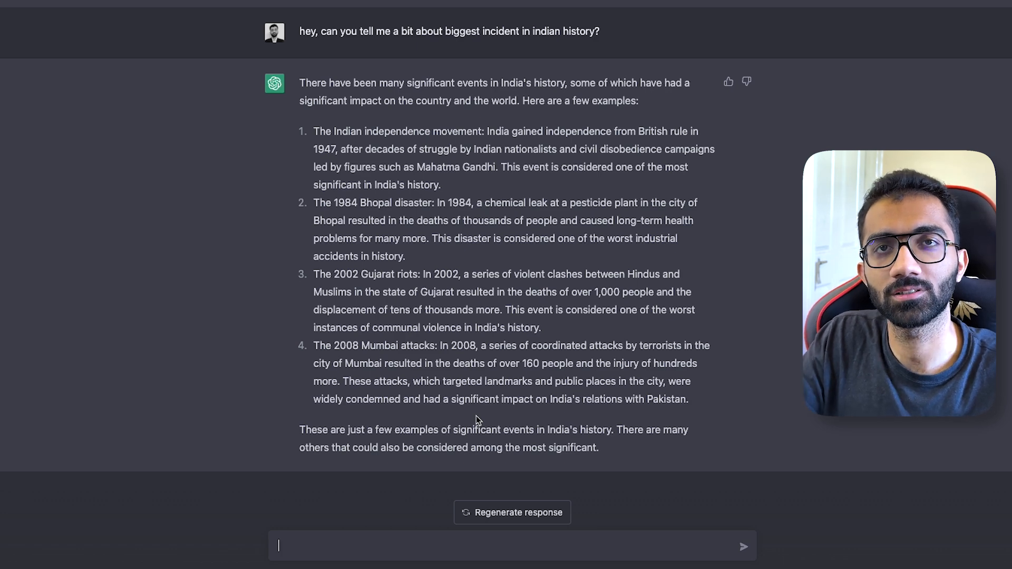
mouse_move(417, 77)
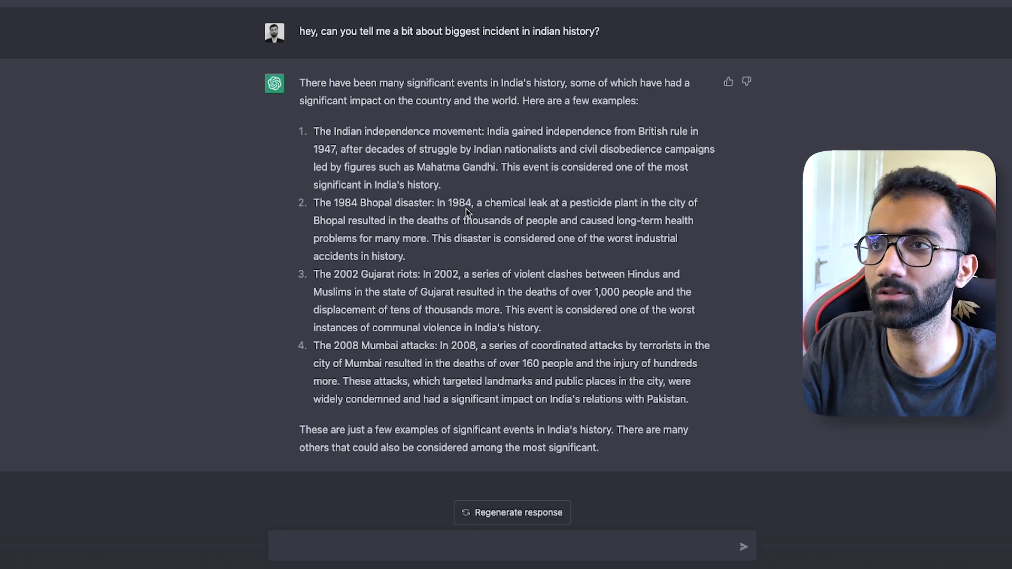
mouse_move(306, 507)
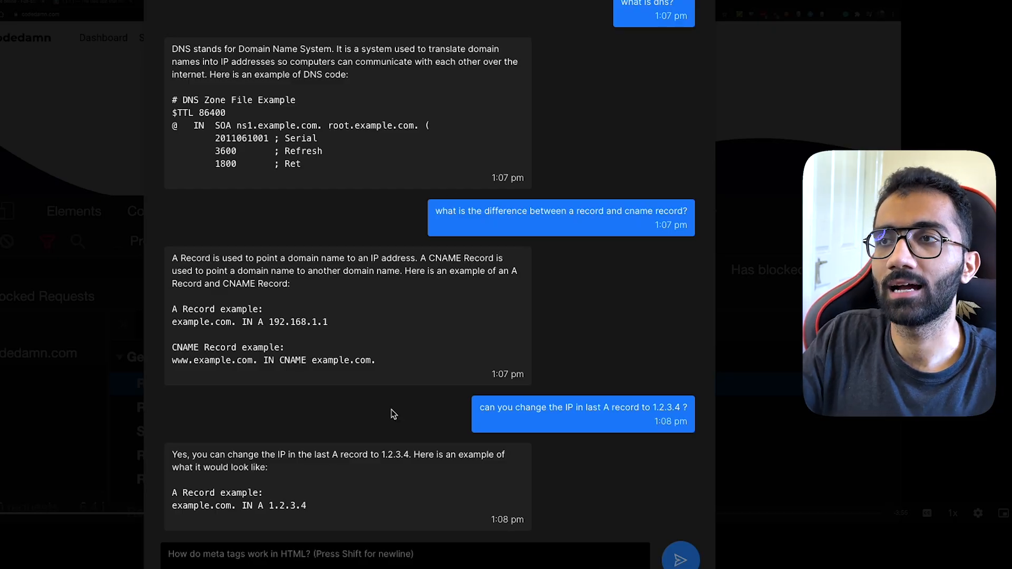
mouse_move(353, 376)
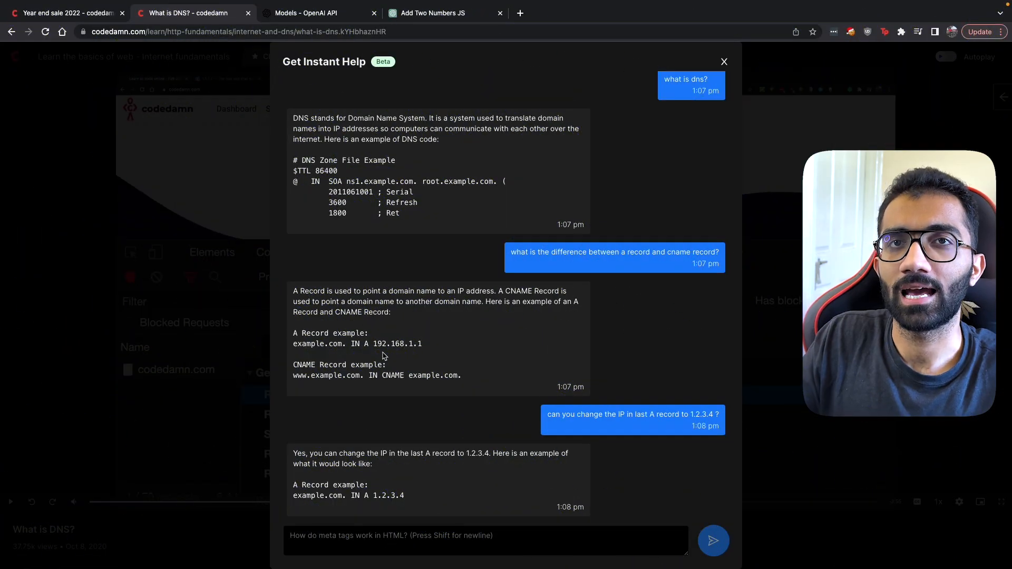
- Check the year-end sale tab, return to the DNS lesson, close Instant Help and start a new tab
click(64, 13)
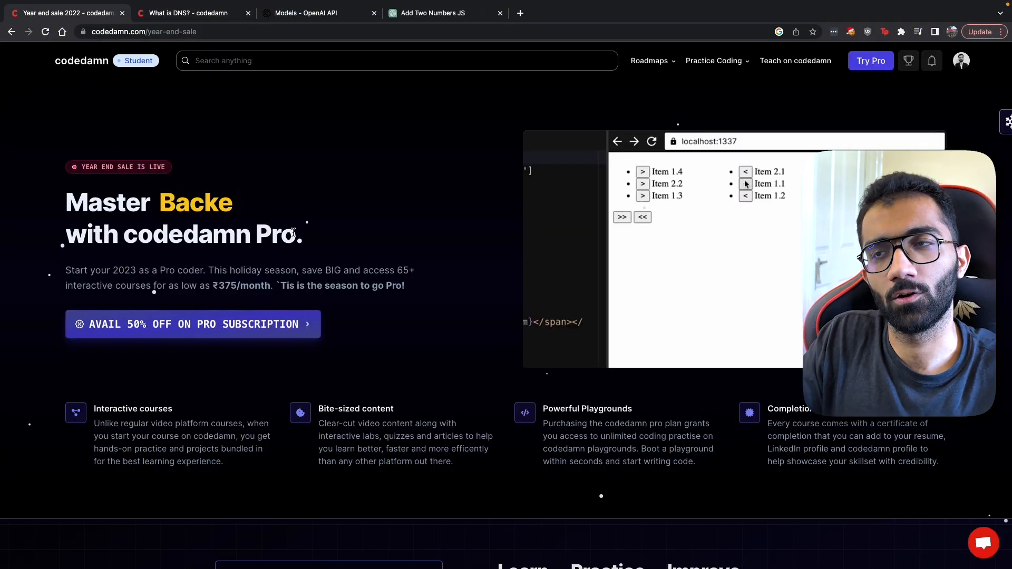
click(187, 13)
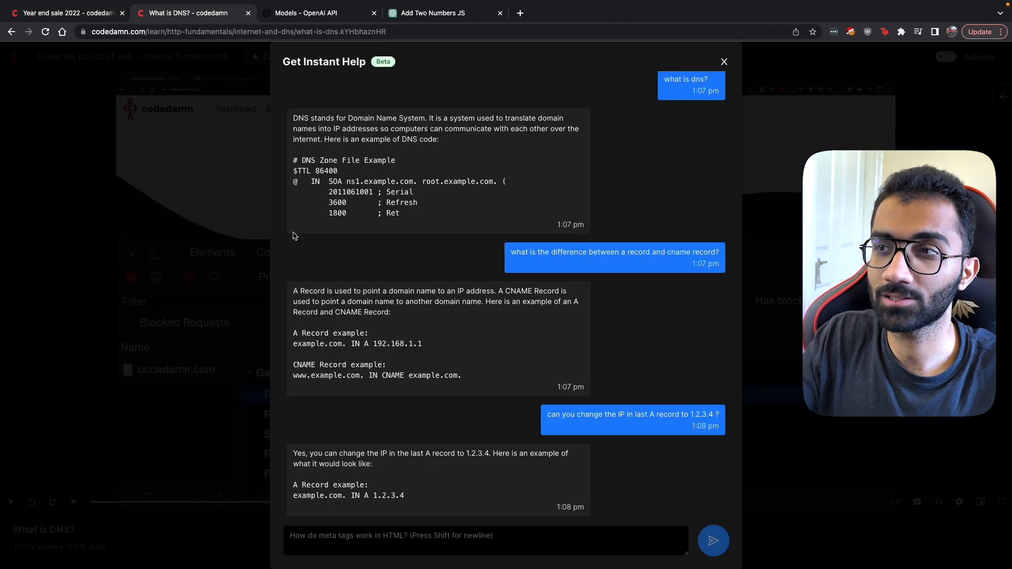
mouse_move(205, 237)
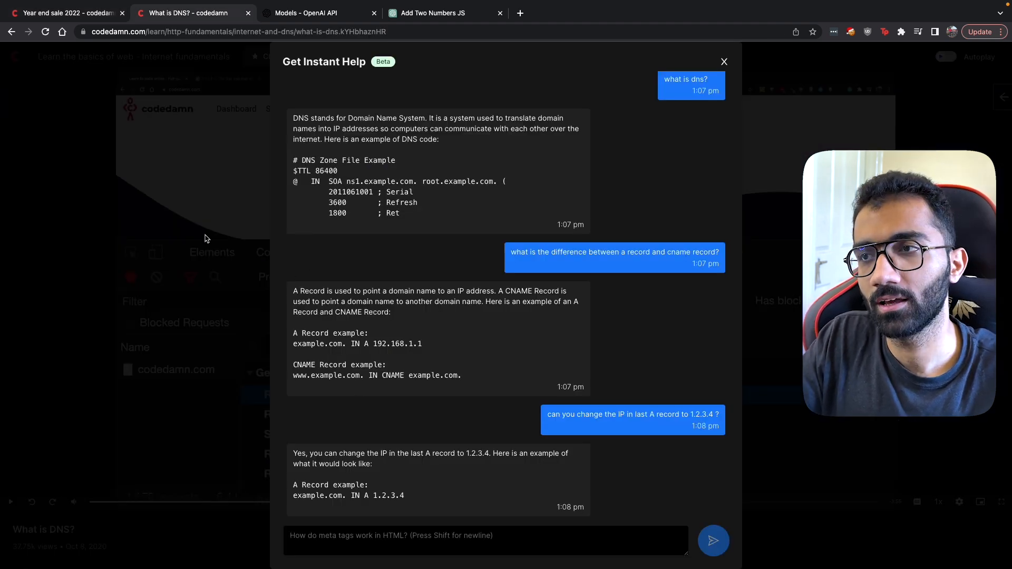
click(723, 61)
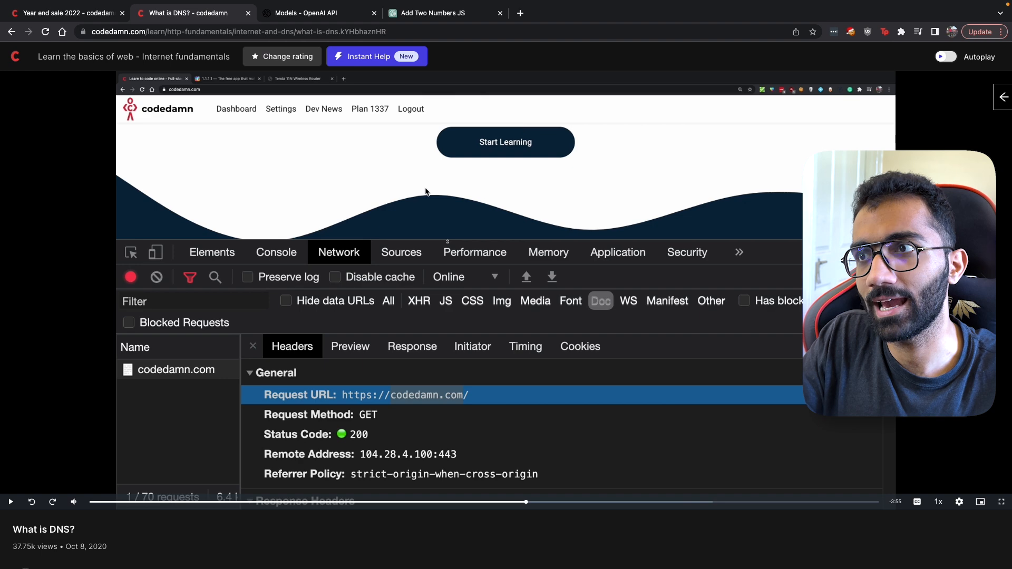
mouse_move(364, 70)
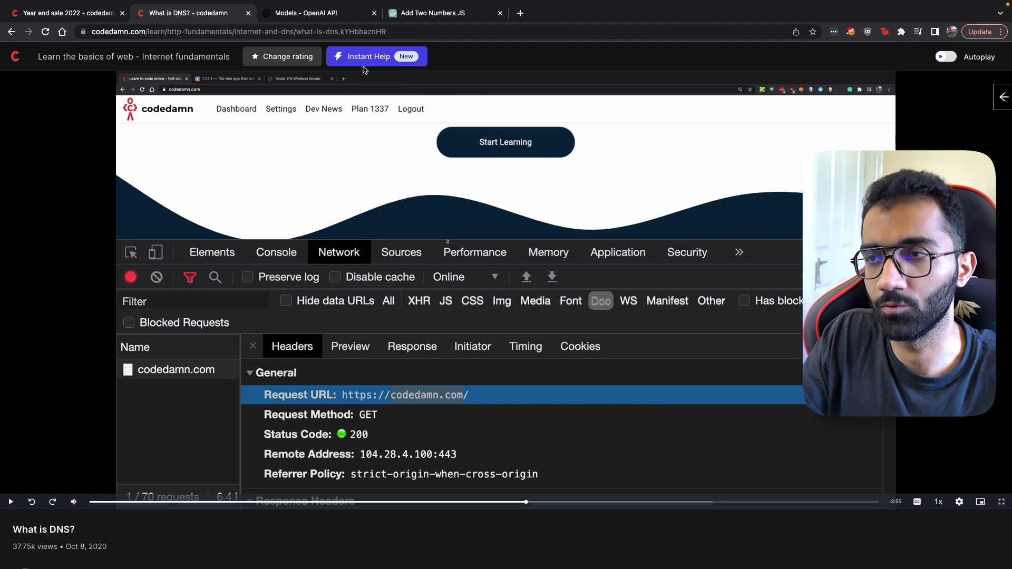
click(520, 13)
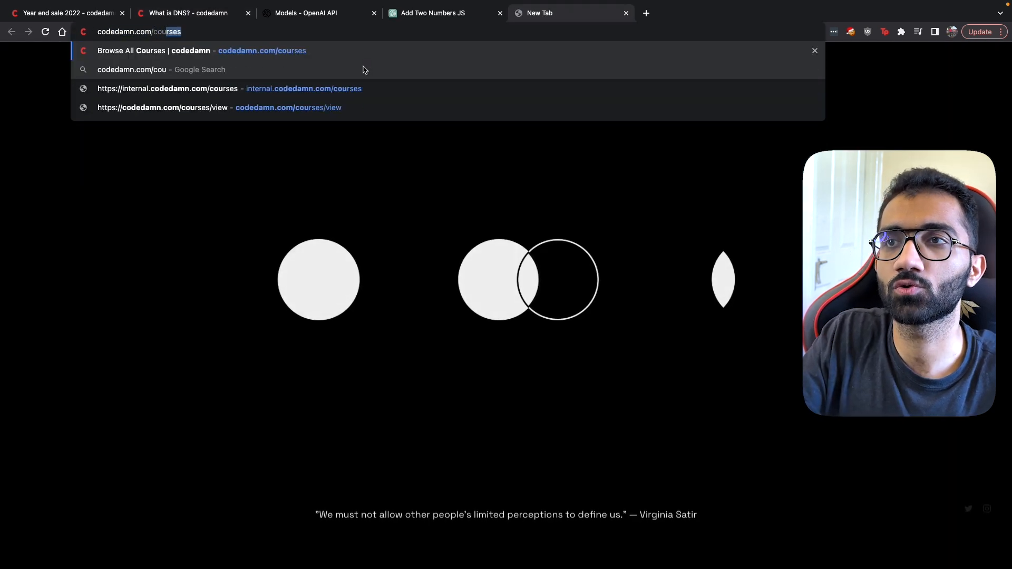
- Browse the roadmap to the Advanced Practical JavaScript course panel, then go to the Playgrounds page
click(188, 51)
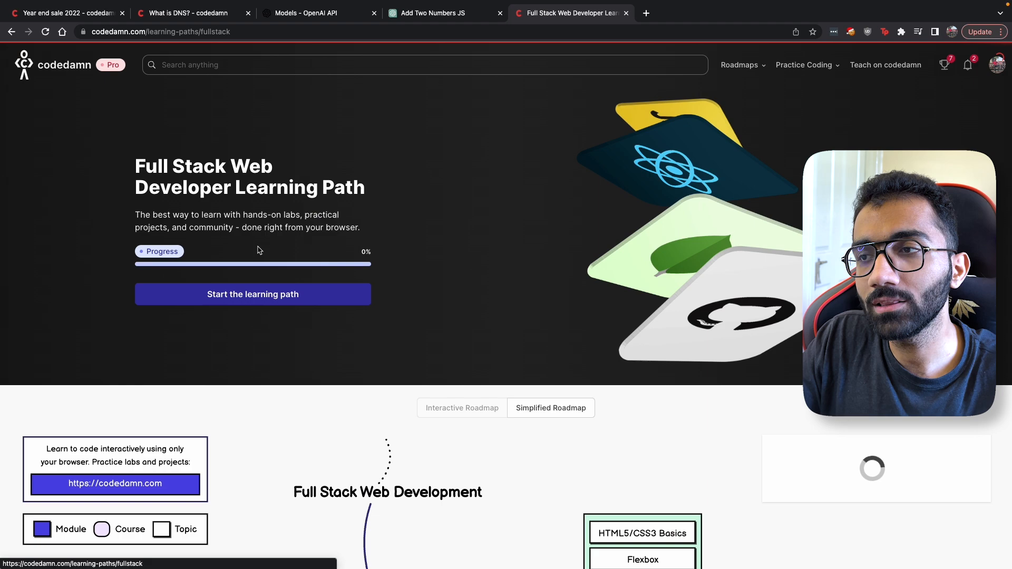
scroll(down, 3)
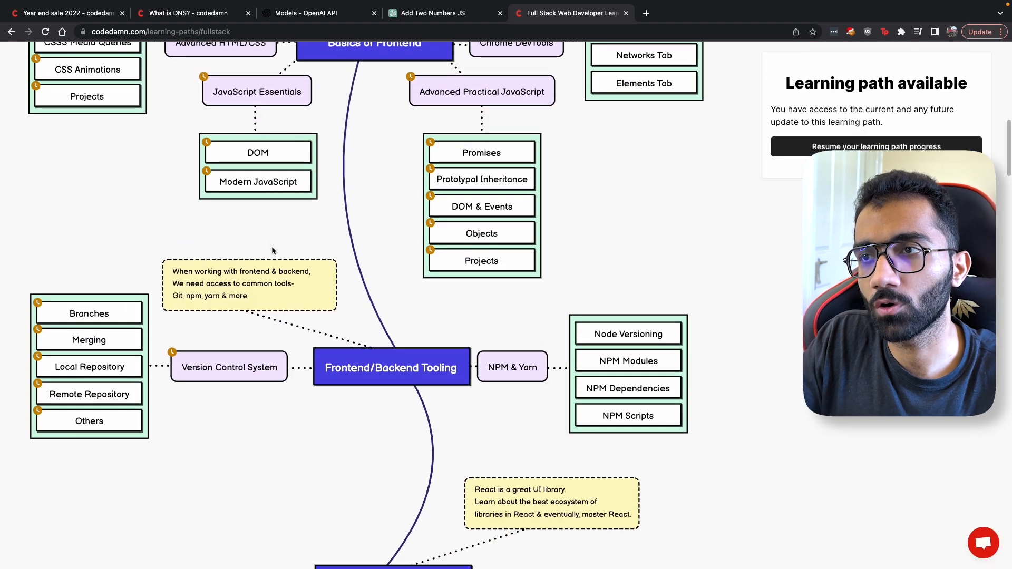
scroll(up, 3)
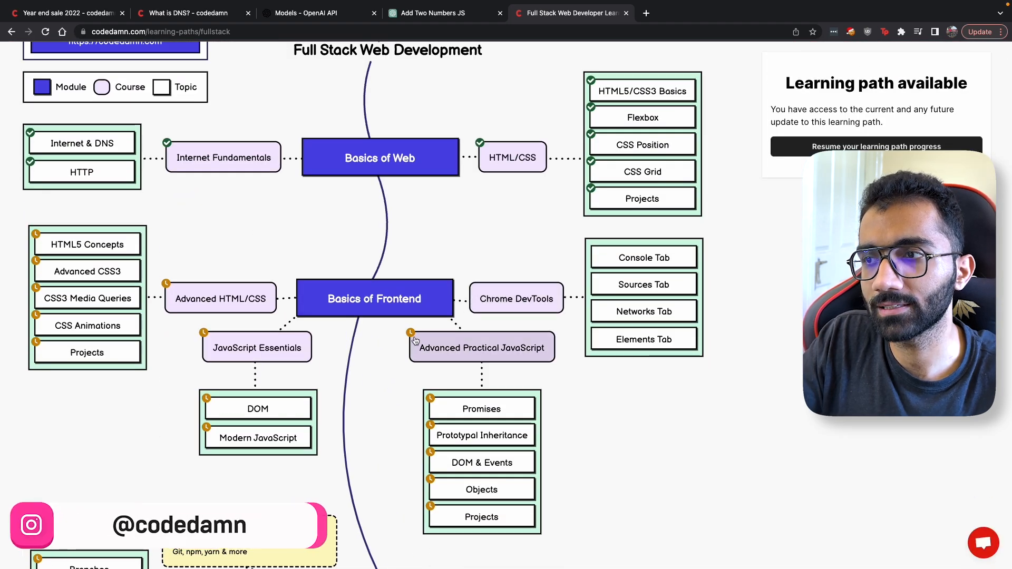
click(482, 347)
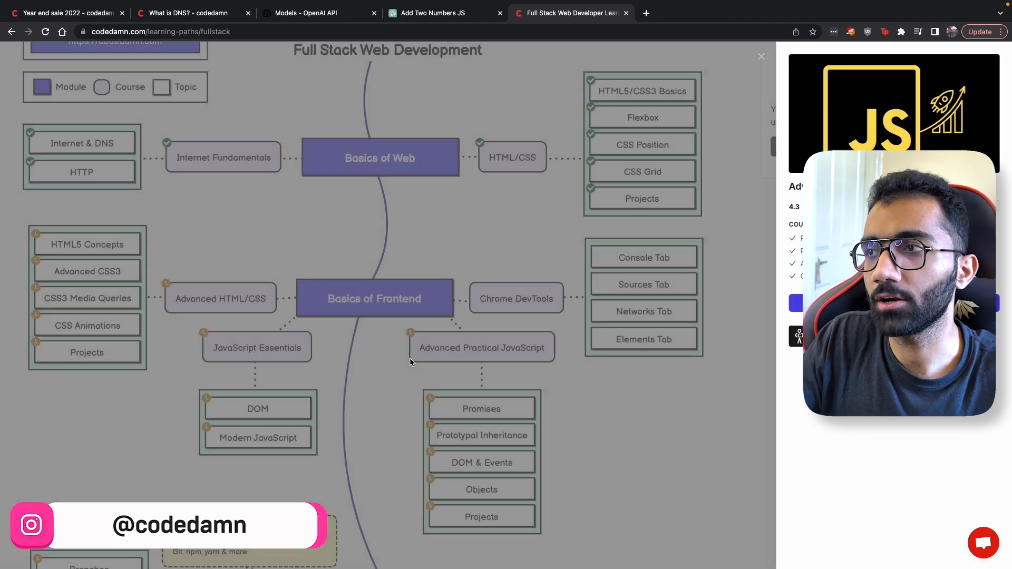
click(760, 56)
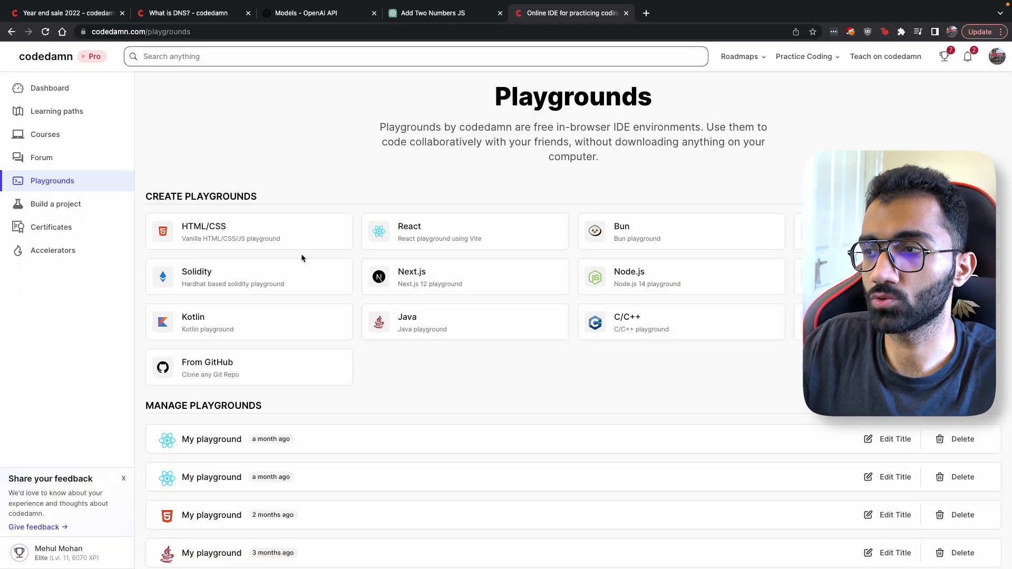
mouse_move(136, 166)
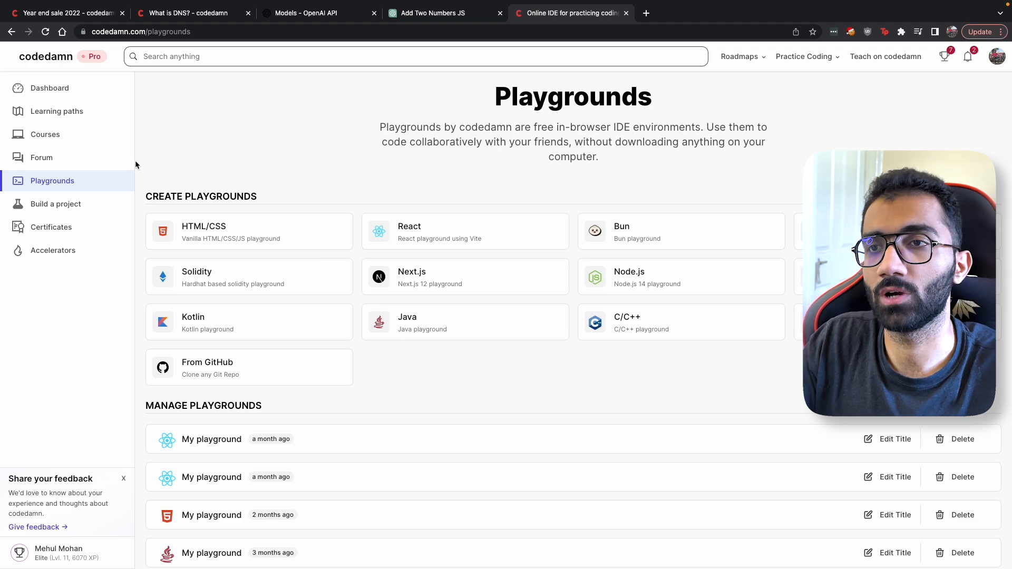
- Visit the Community Forum, the DNS lesson tab, and land on the year-end sale 50% off Pro page
click(41, 157)
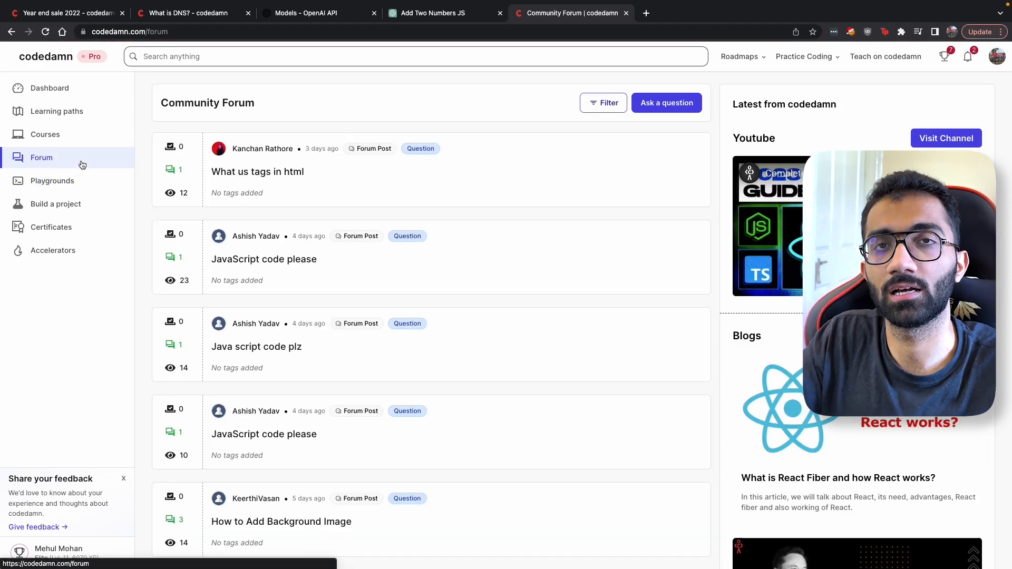
click(188, 13)
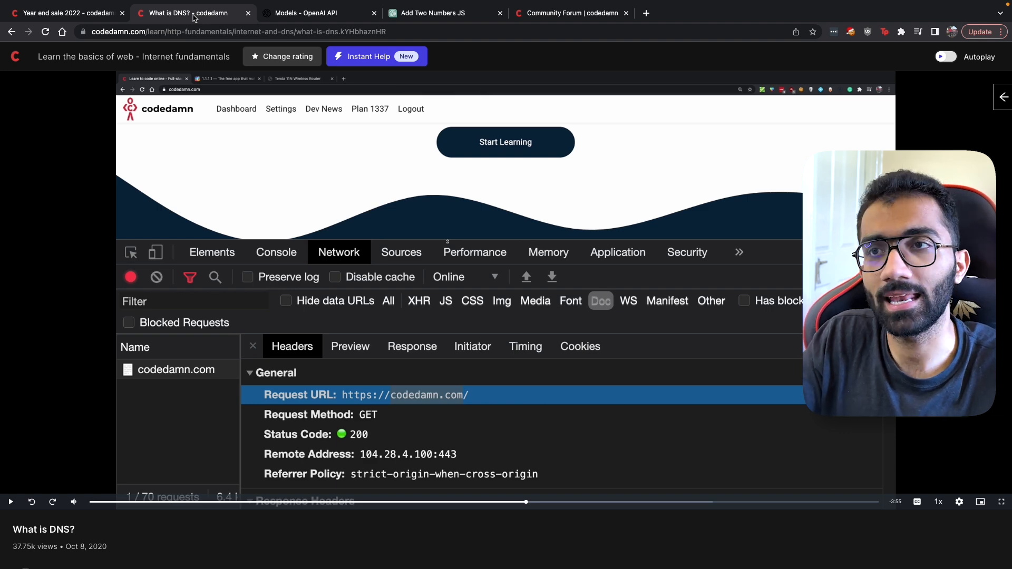
click(64, 13)
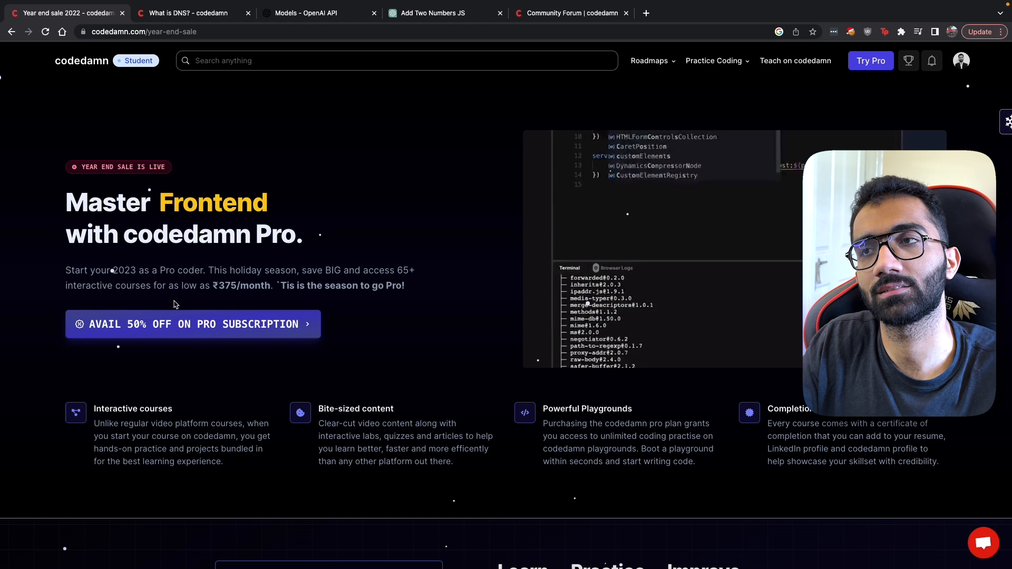
- Cycle through the sale and DNS tabs and settle back on the GPT-3 models documentation
click(305, 13)
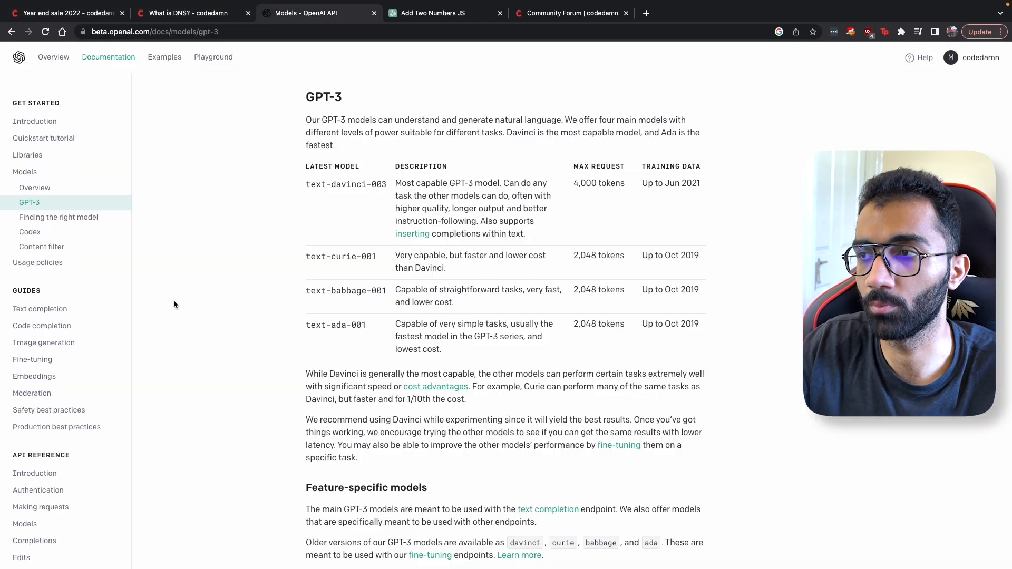
click(62, 12)
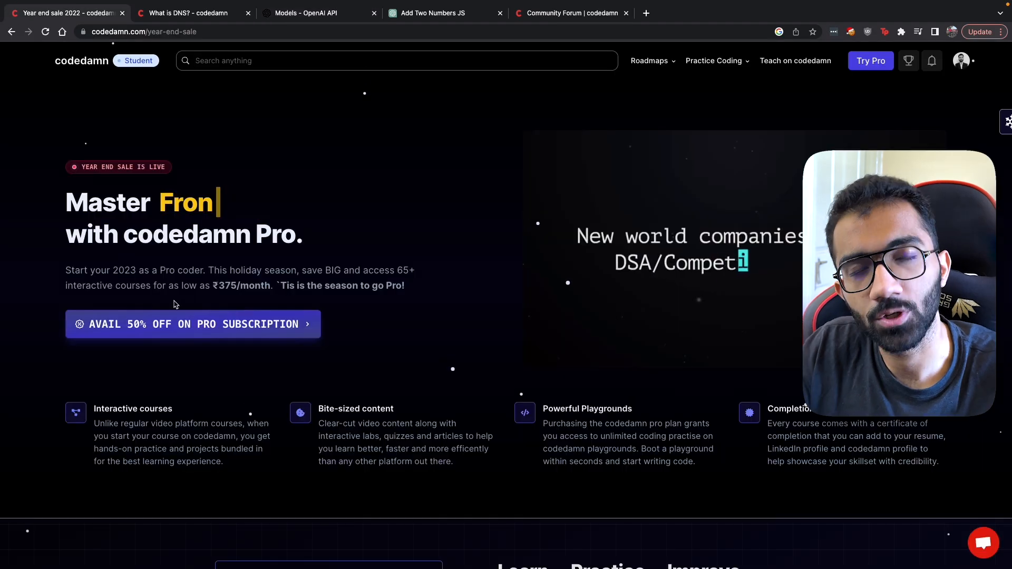
click(188, 12)
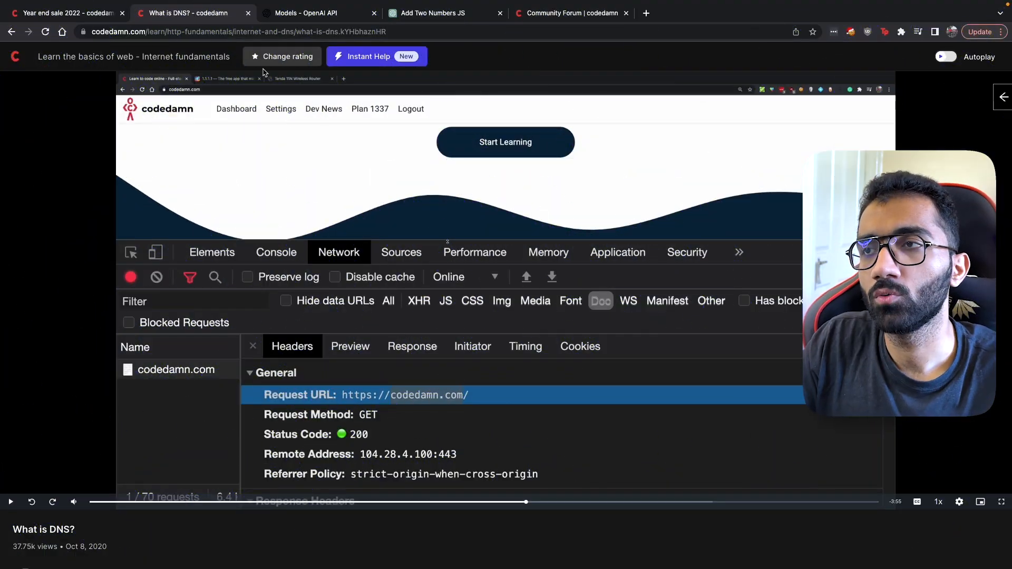
mouse_move(353, 73)
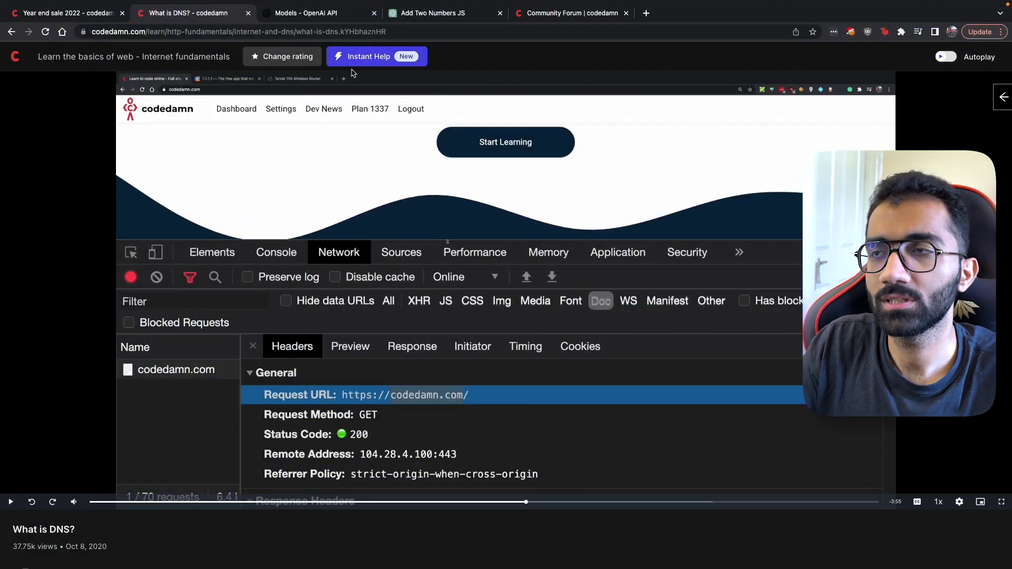
click(315, 12)
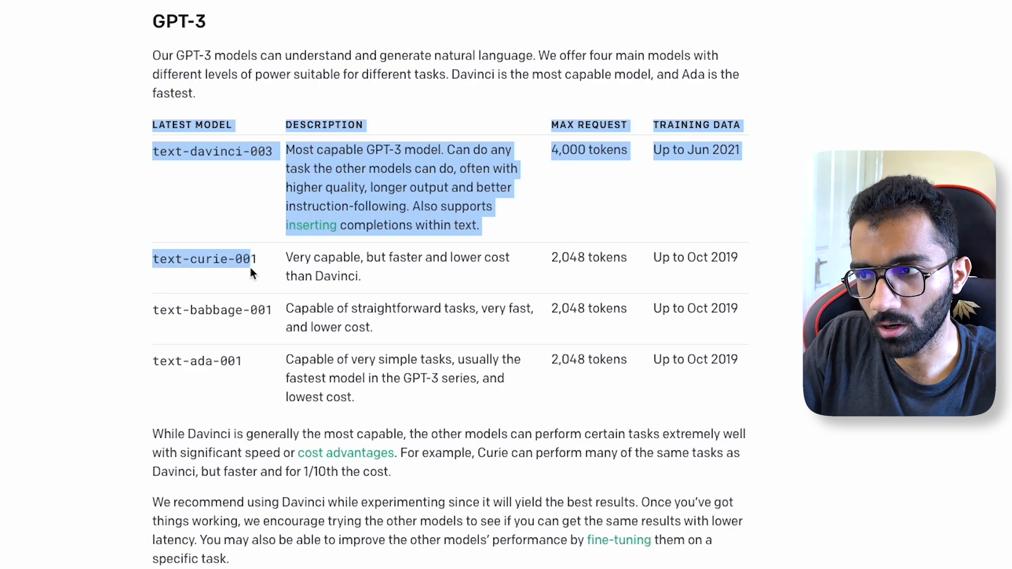
- Go to OpenAI Pricing and highlight the Curie card showing $0.0020 versus Davinci $0.020 per 1K tokens
click(252, 274)
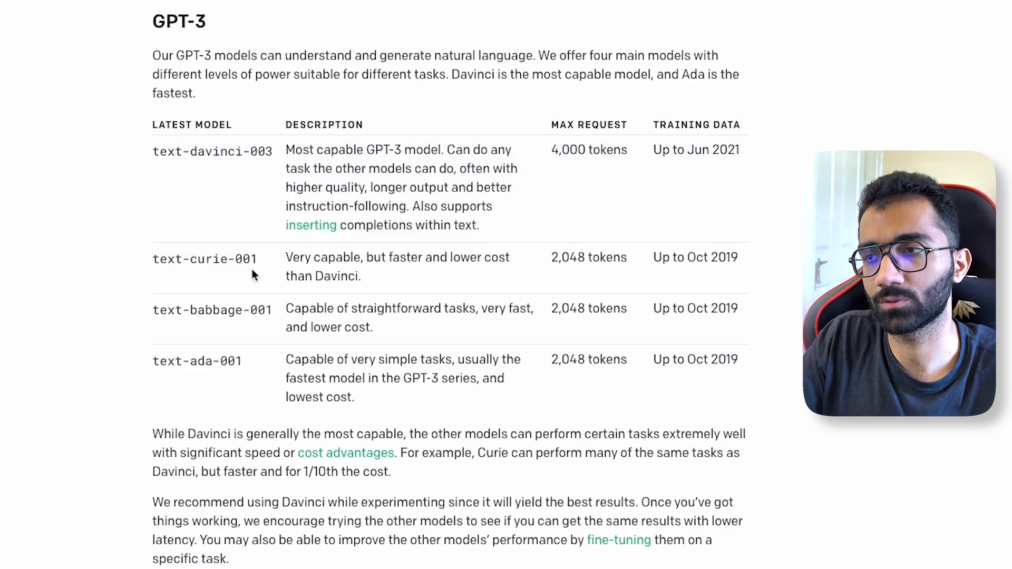
click(470, 18)
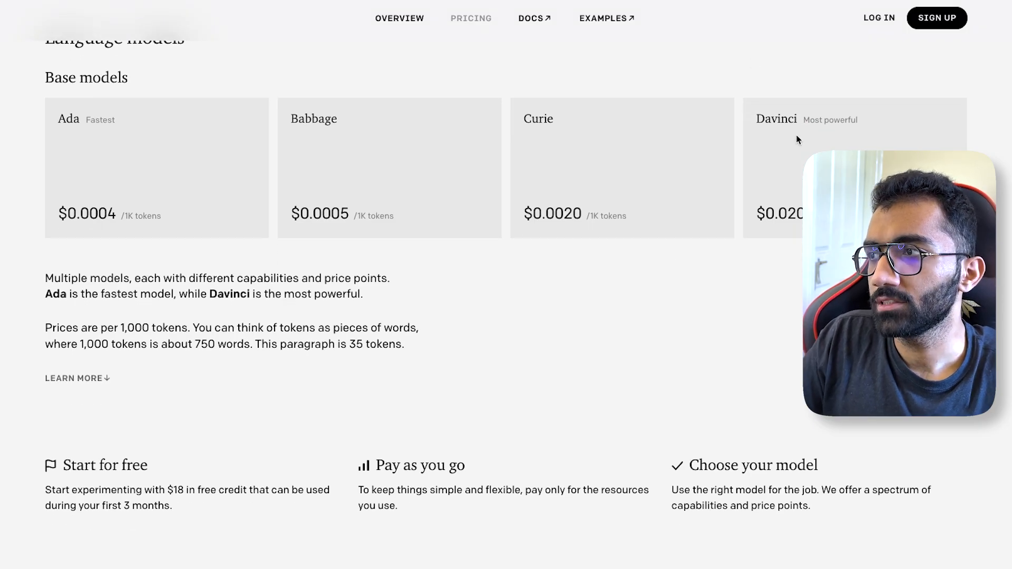
mouse_move(769, 131)
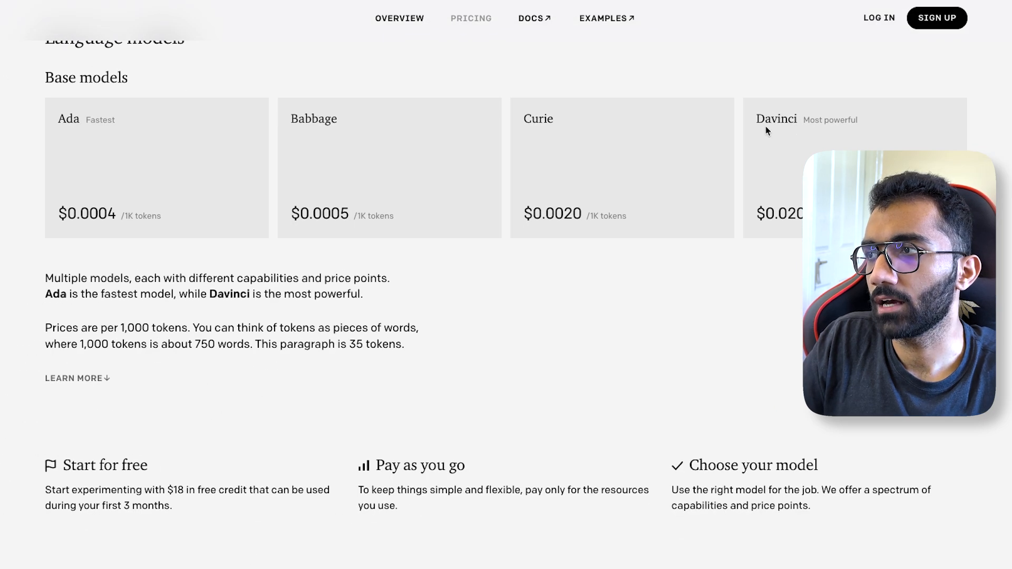
mouse_move(775, 213)
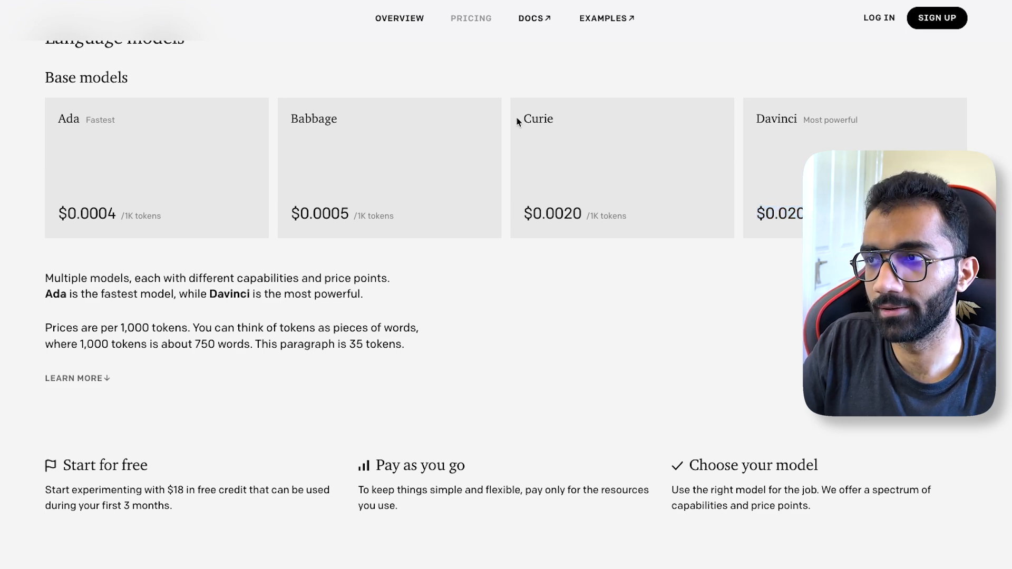
double_click(551, 214)
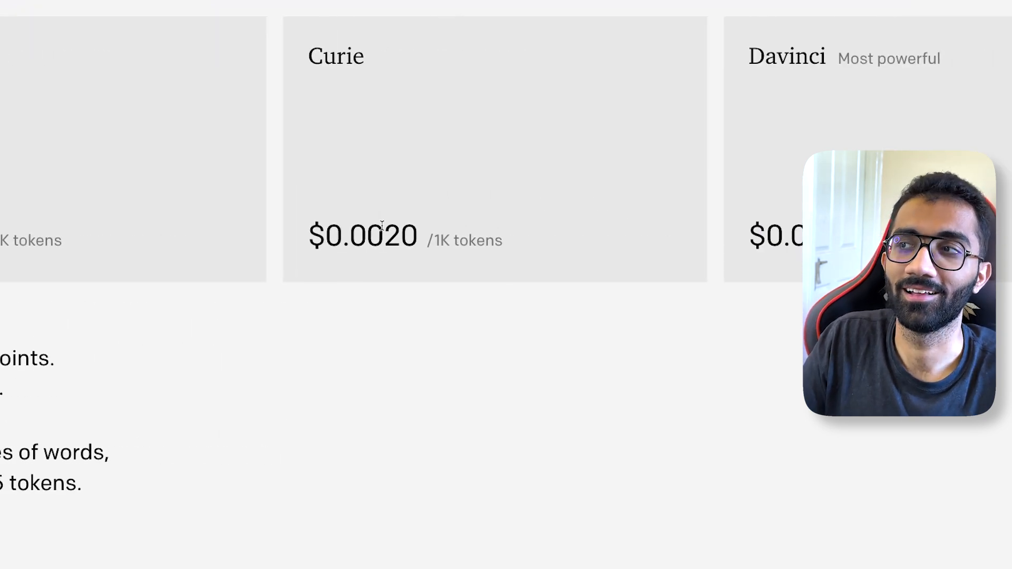
mouse_move(754, 223)
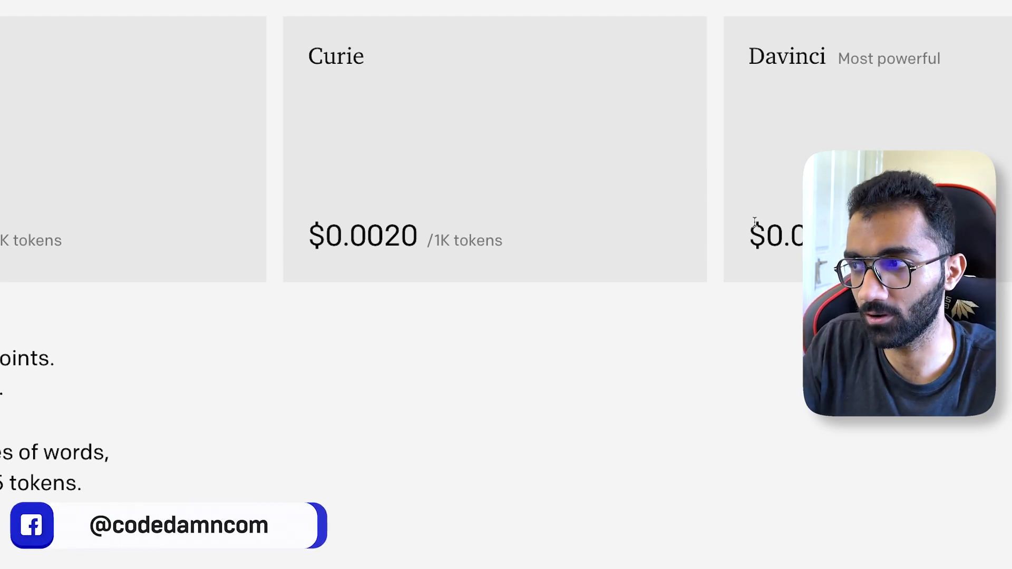
mouse_move(786, 200)
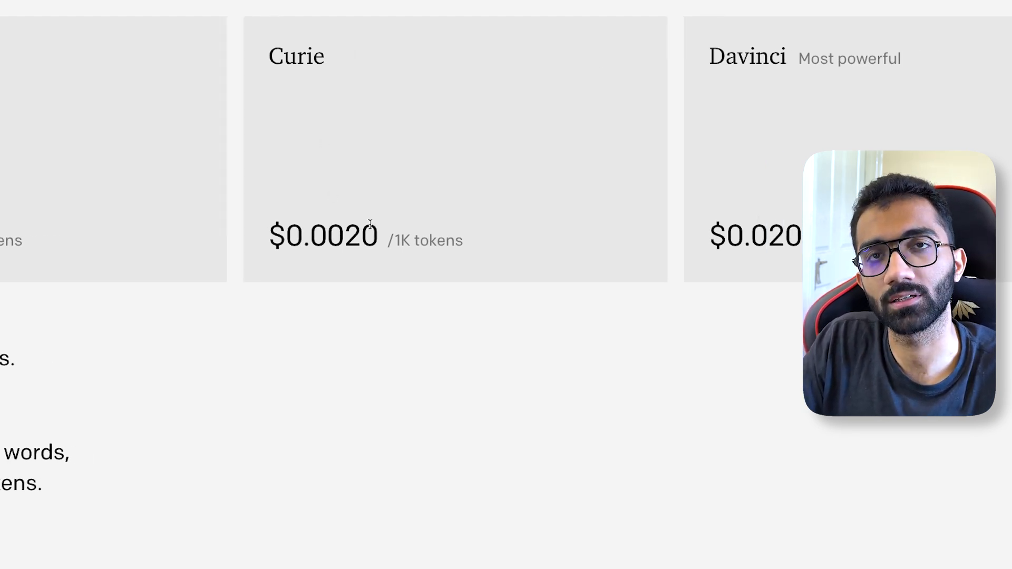
double_click(296, 56)
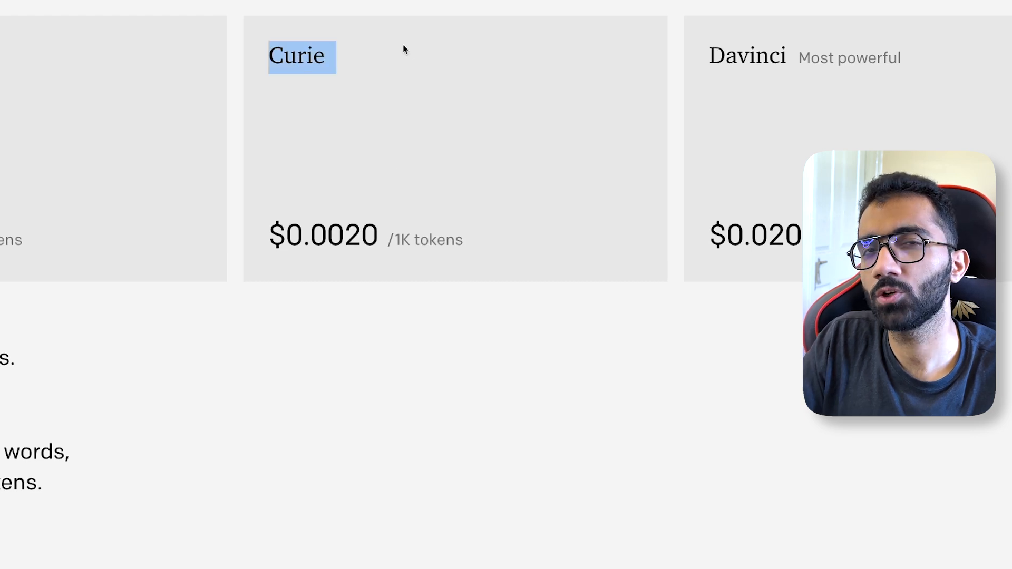
click(403, 51)
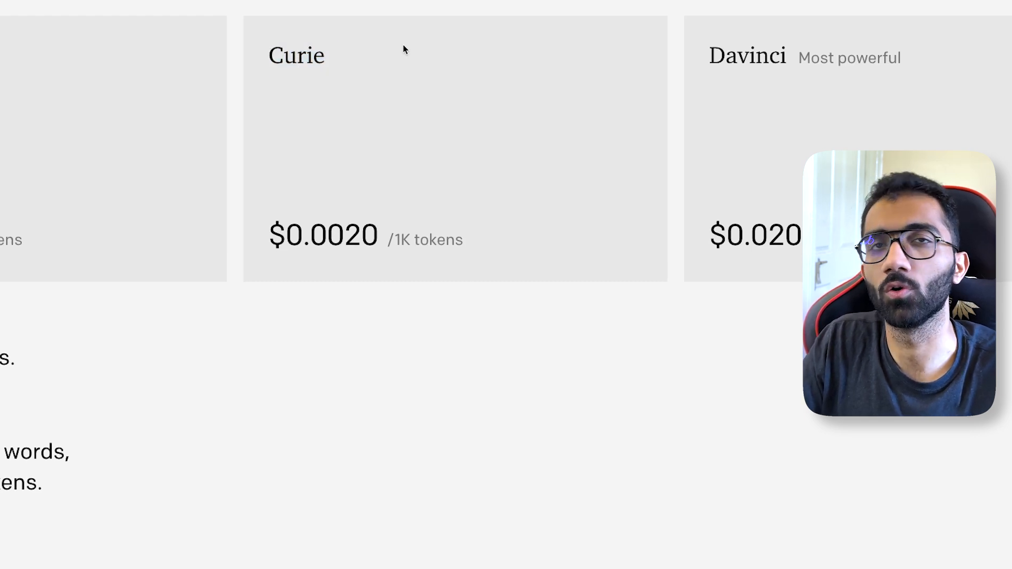
mouse_move(721, 95)
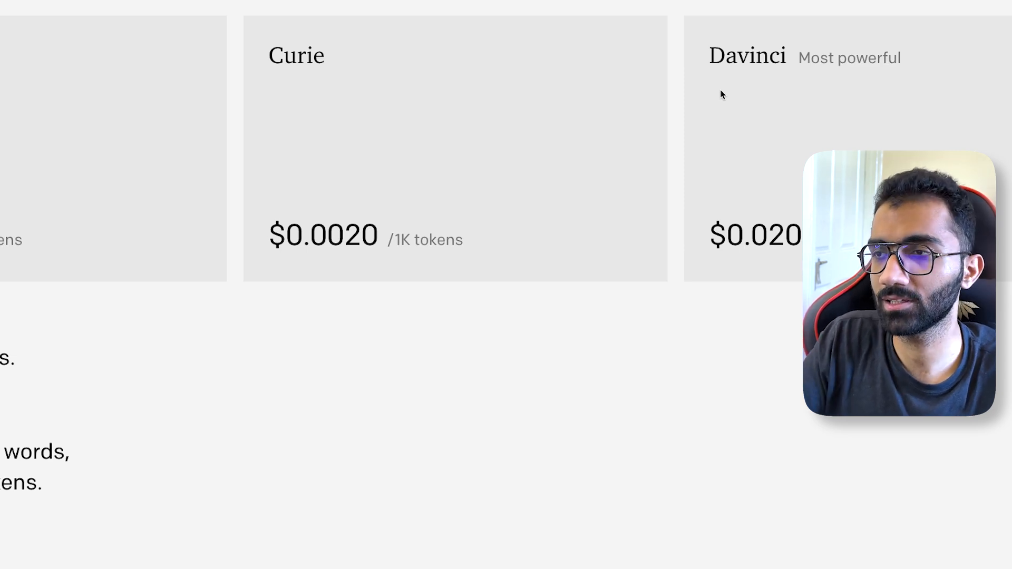
mouse_move(702, 63)
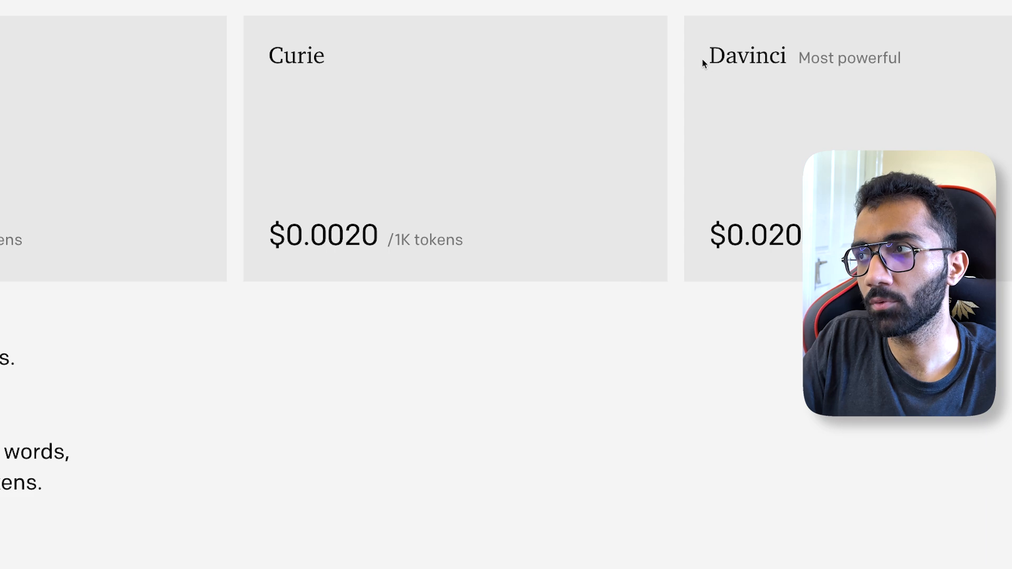
mouse_move(827, 127)
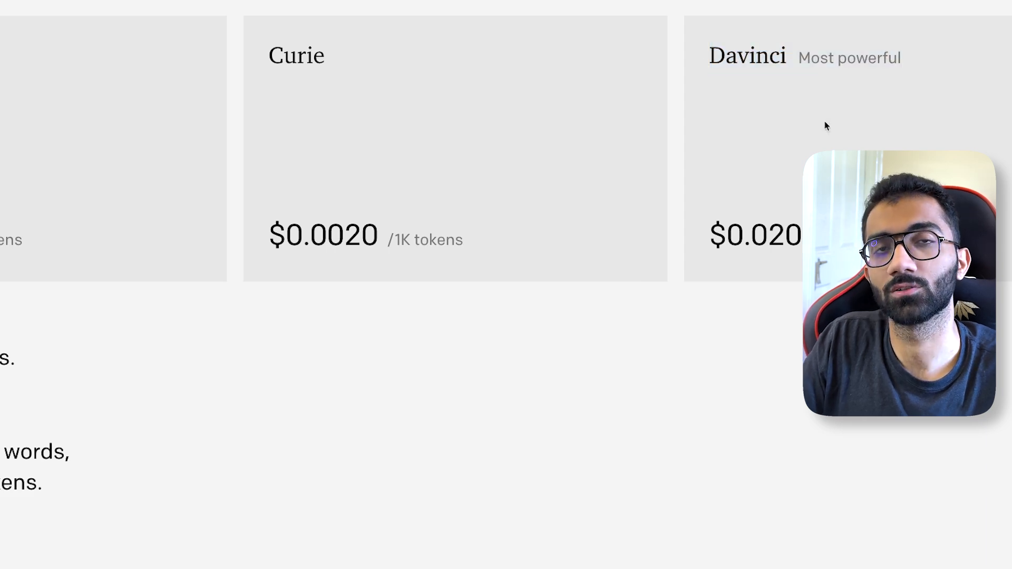
- Scroll past the pricing cards to reach the Tokenizer tool with GPT-3 and Codex options
scroll(up, 3)
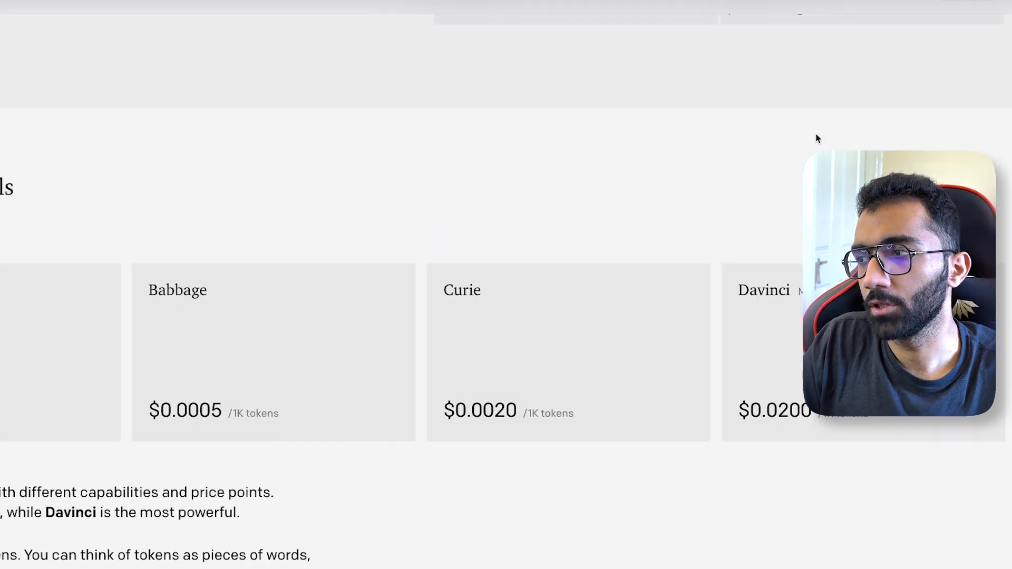
scroll(down, 3)
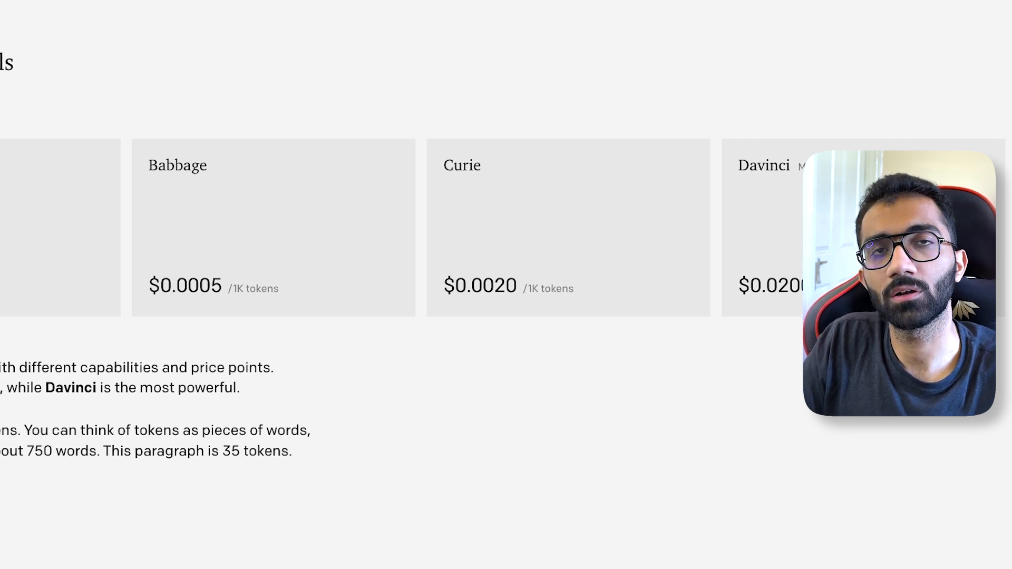
scroll(down, 3)
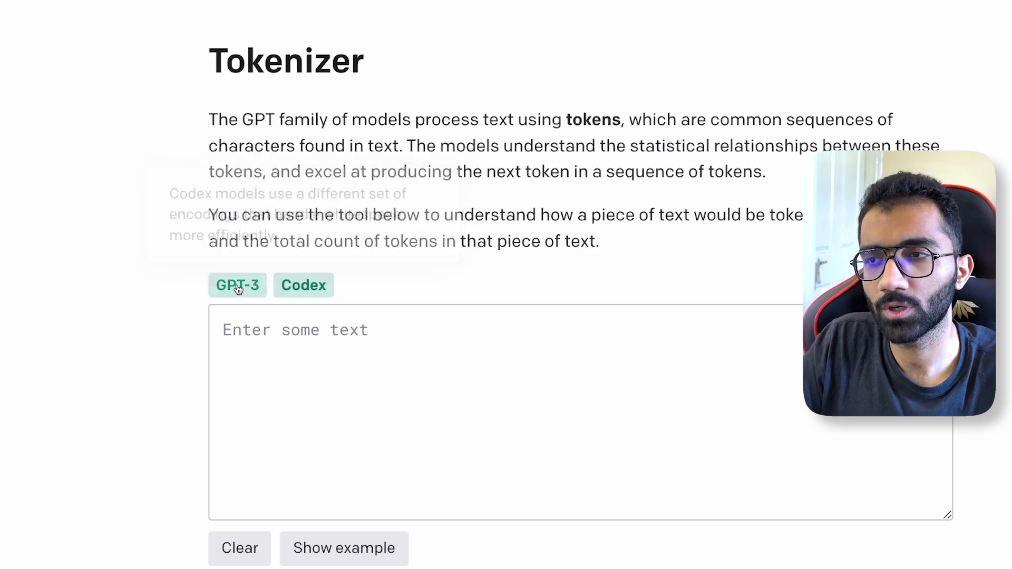
- Enter 'how do i calculate prime numbers in javascript?' into the Tokenizer, yielding 9 tokens and 47 characters
scroll(down, 3)
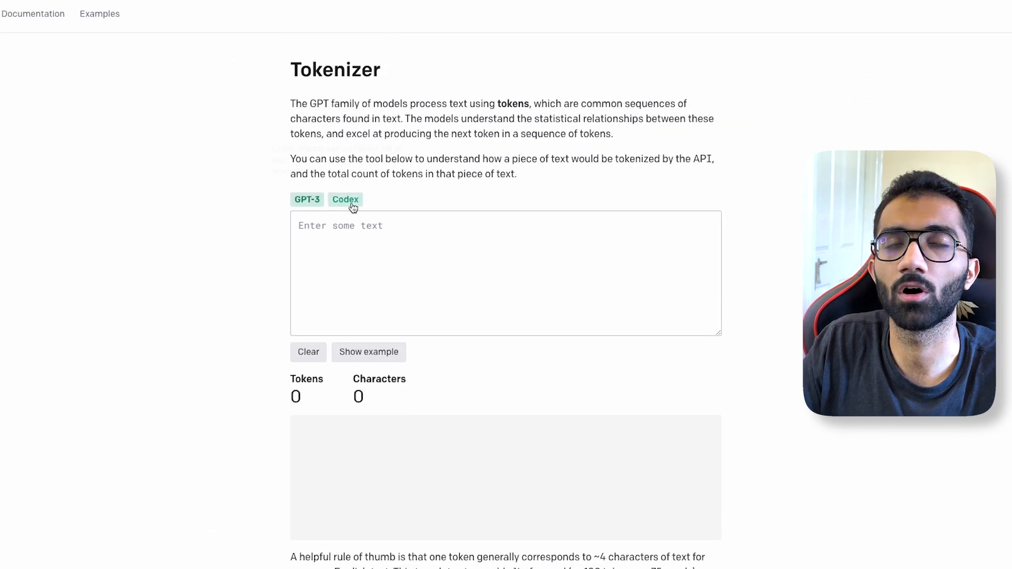
mouse_move(344, 200)
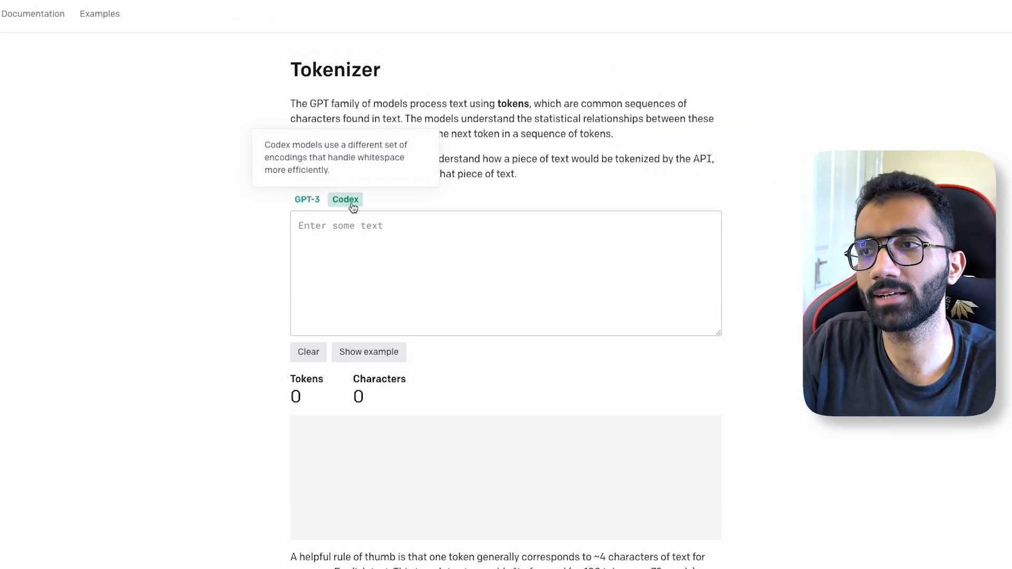
mouse_move(396, 250)
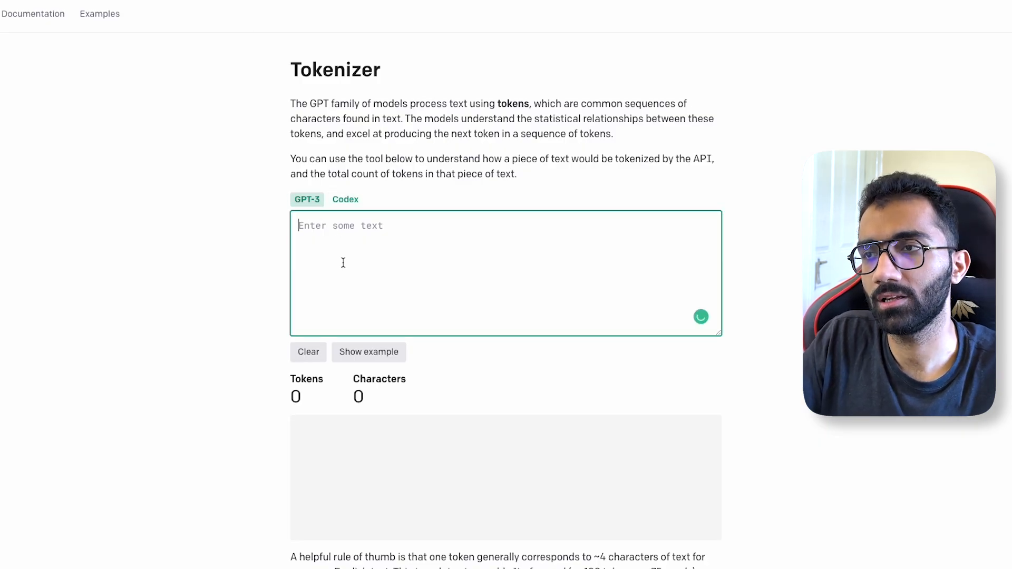
text(how)
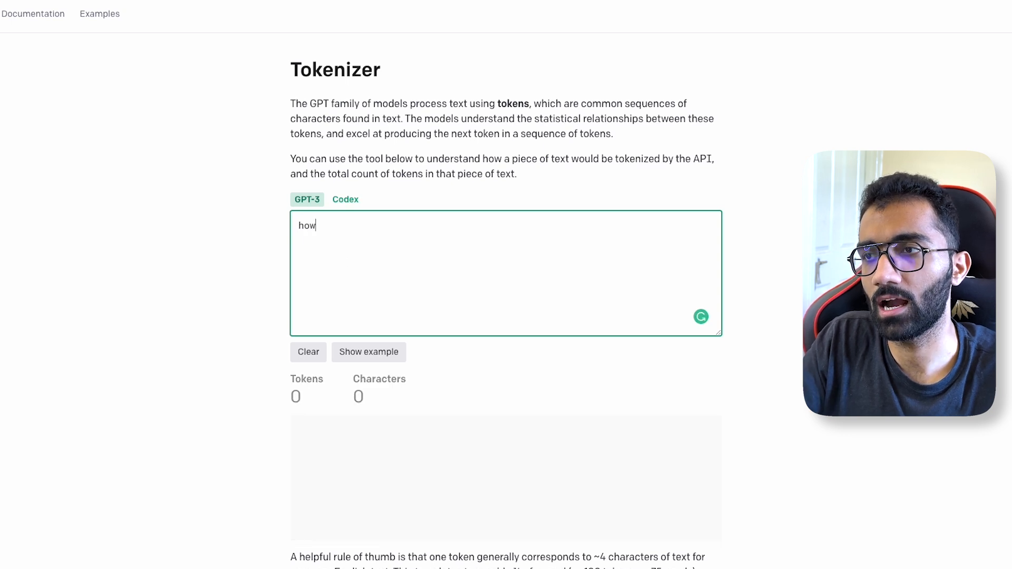
text(do i calculate pri)
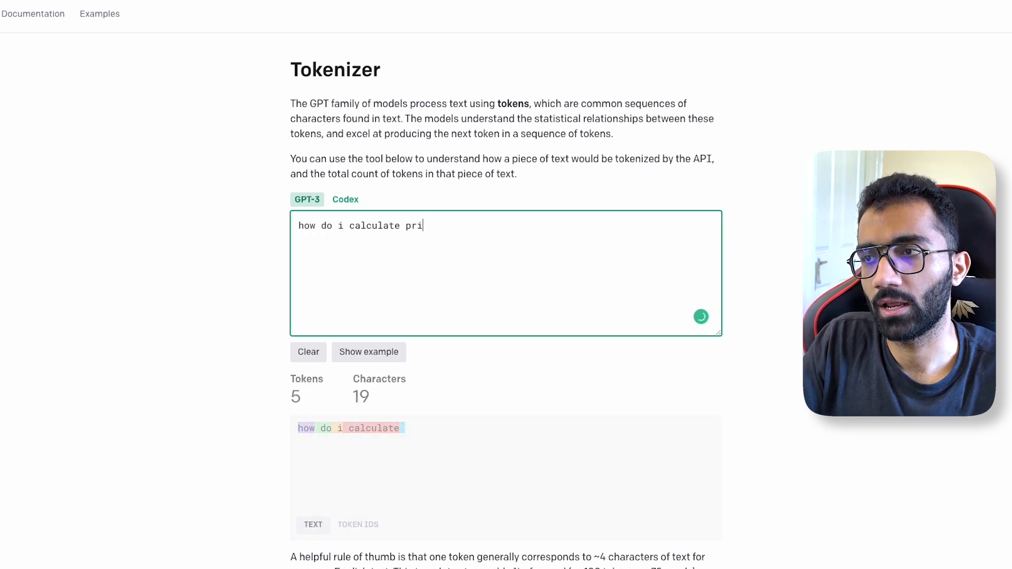
text(me numbers in javasc)
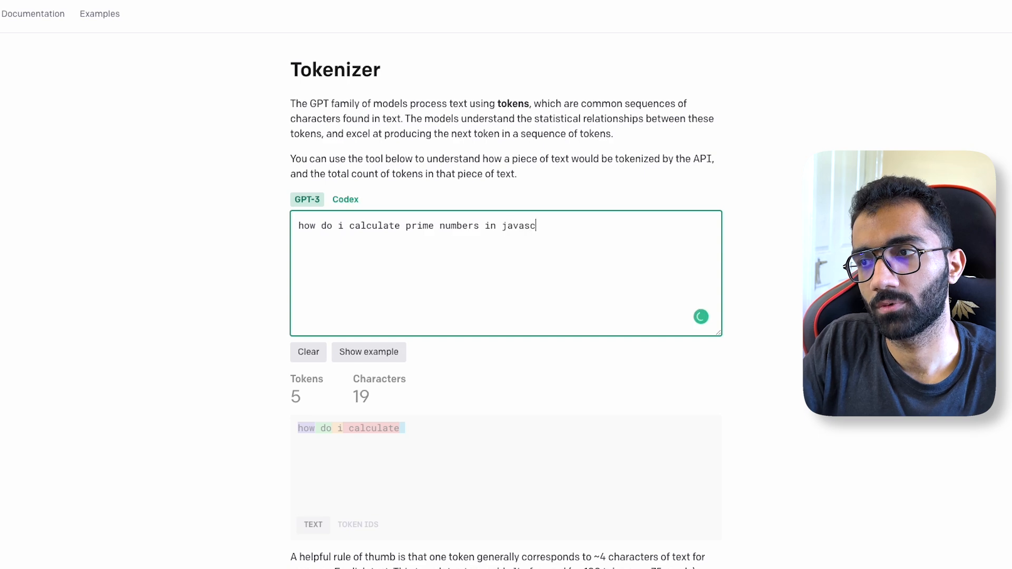
text(ript?)
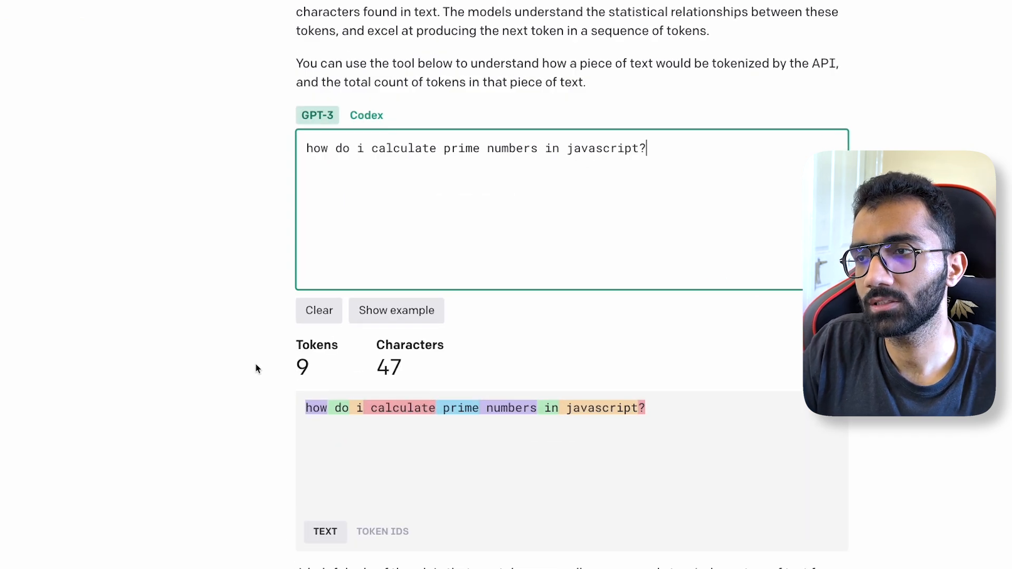
scroll(down, 3)
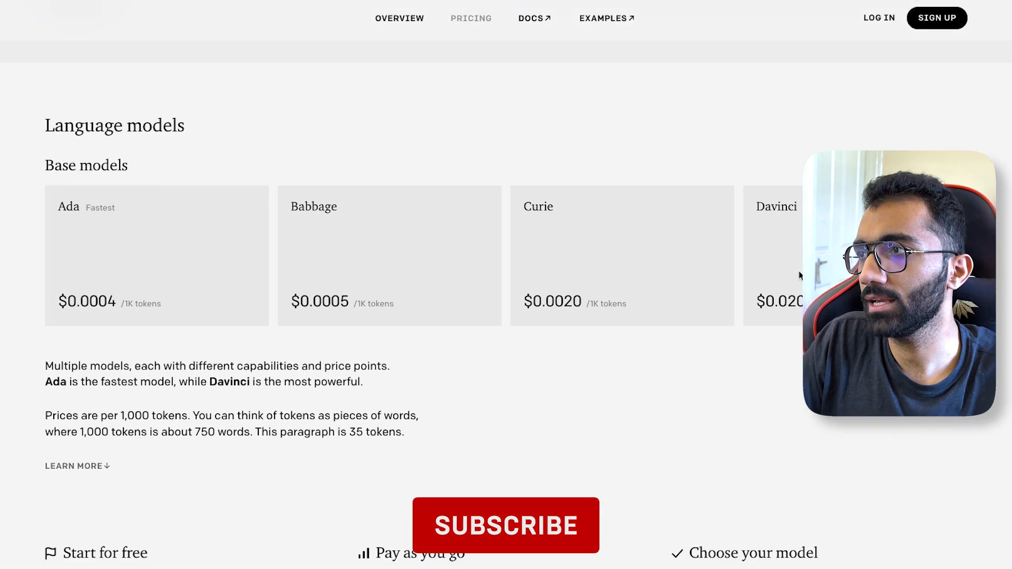
scroll(down, 3)
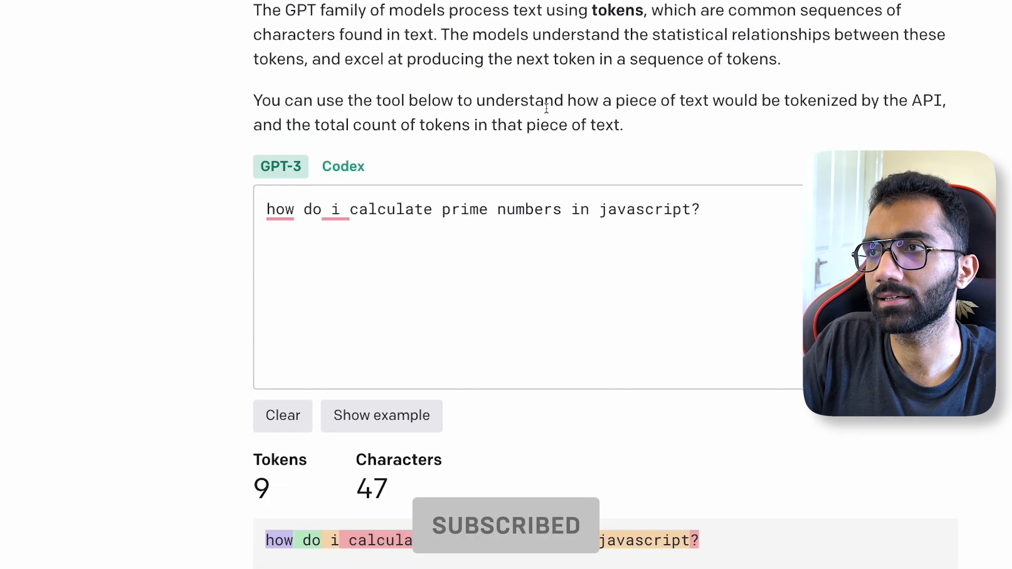
click(470, 18)
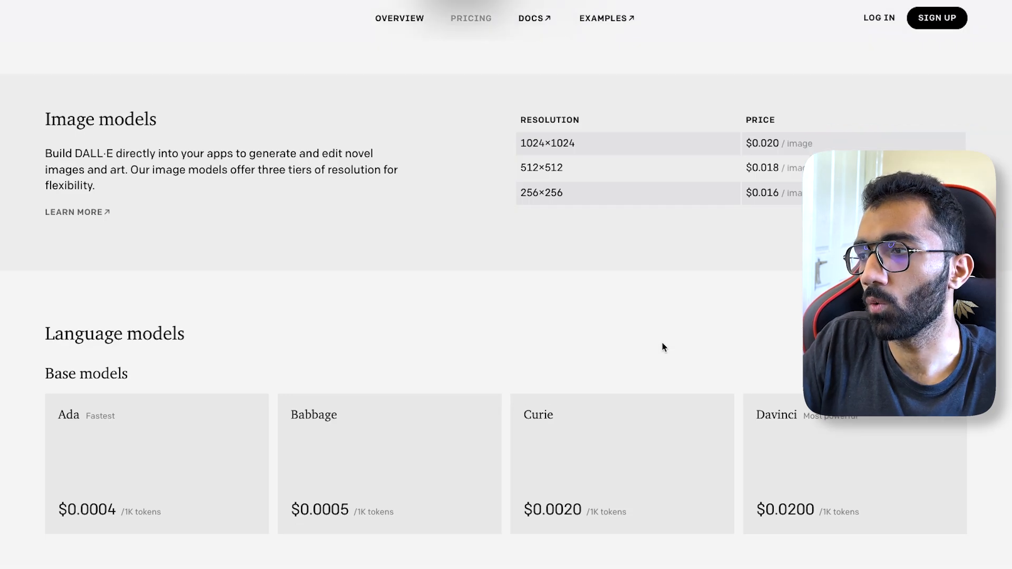
scroll(down, 3)
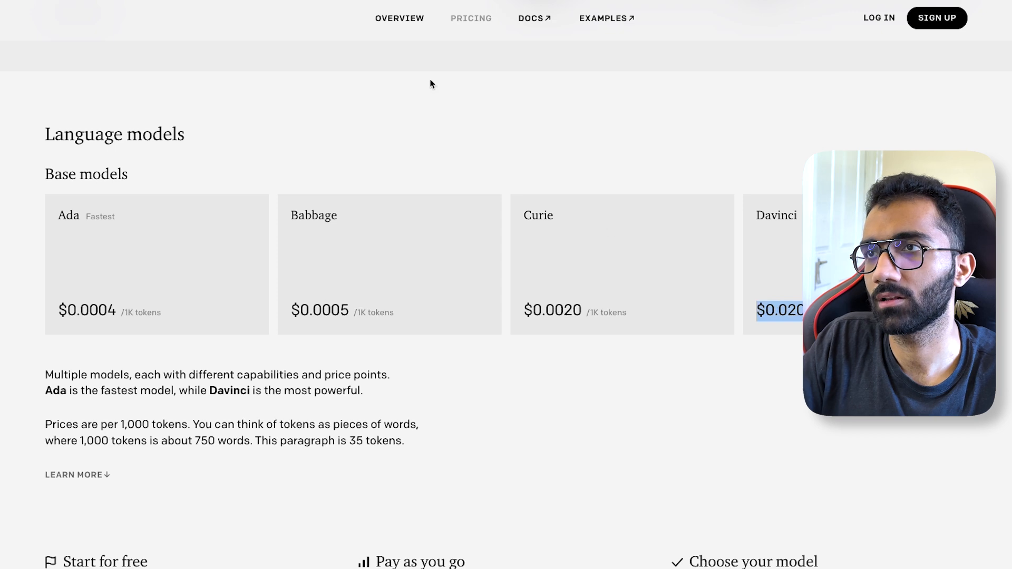
scroll(down, 3)
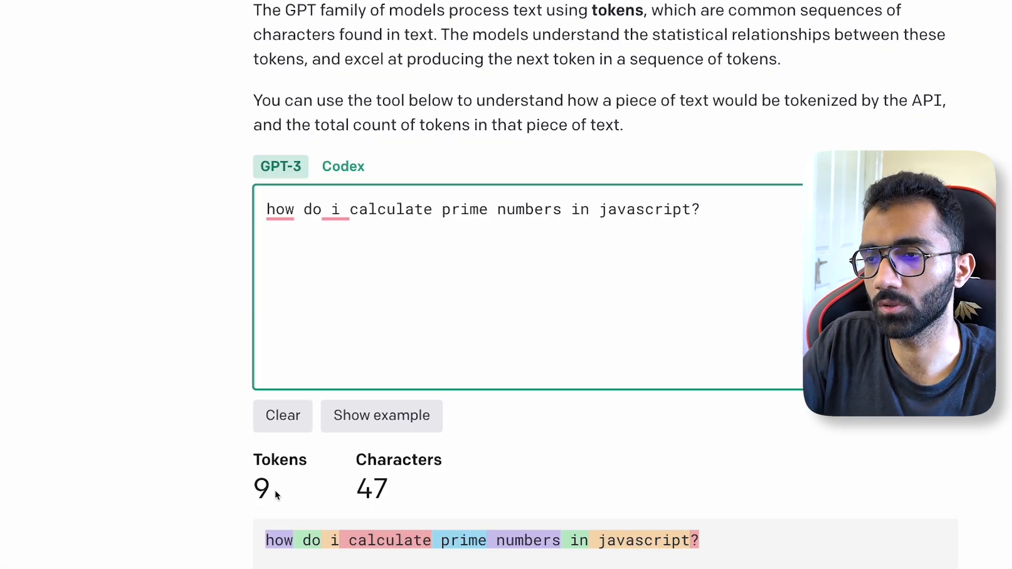
click(470, 18)
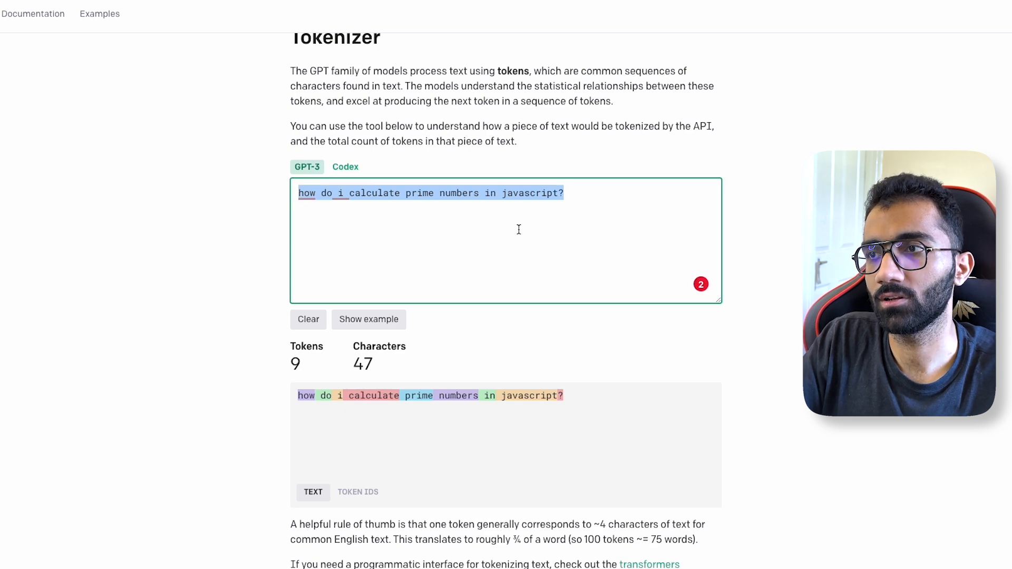
- Add a filler line and 'no no, I meant how do I calculate prime numbers only greater than 100?', reaching 46 tokens
text(dfdfdfg dfg dfg dfg dfg dfg dfg)
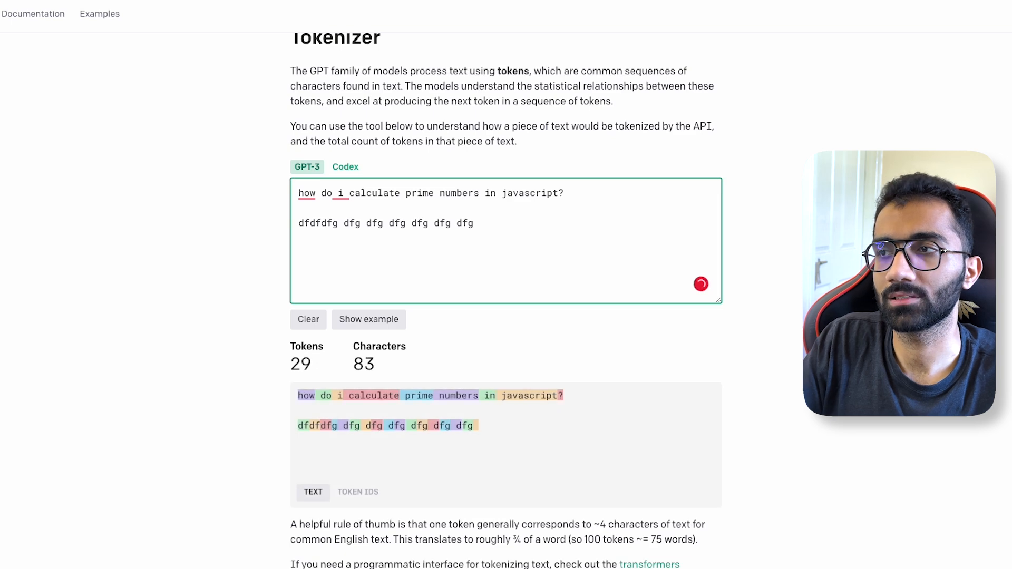
text(no)
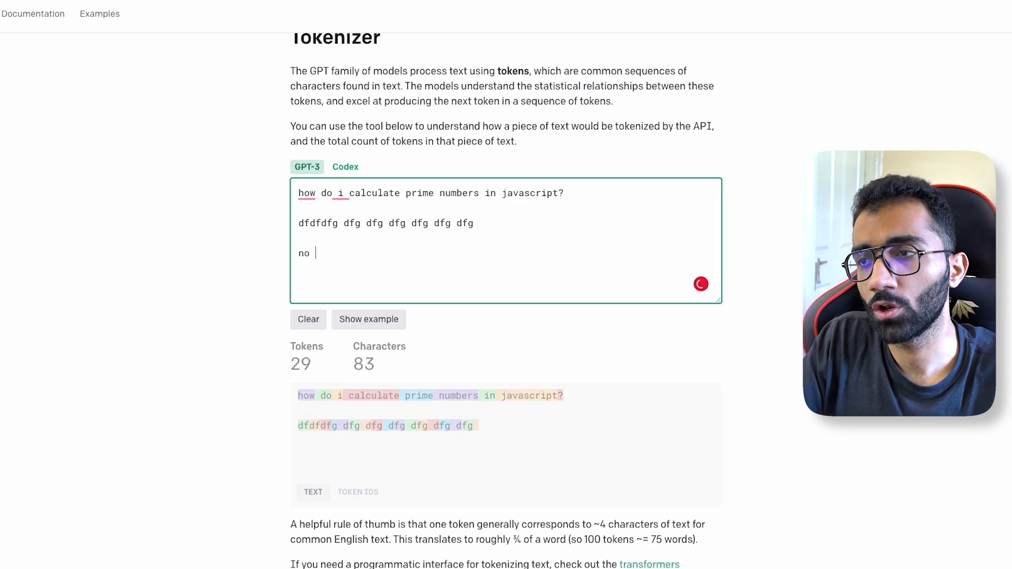
text(no, I meant how)
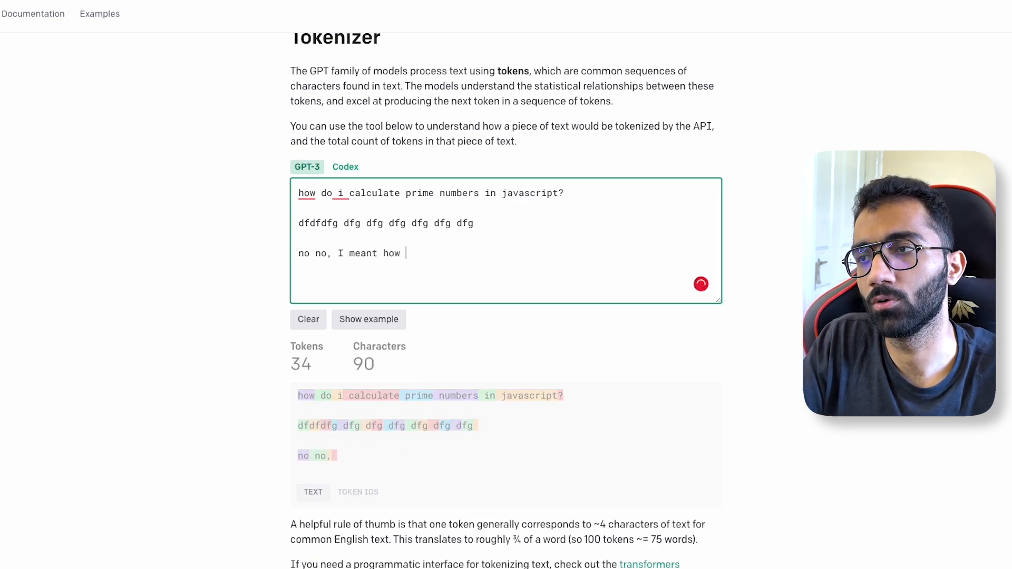
text(do I canc)
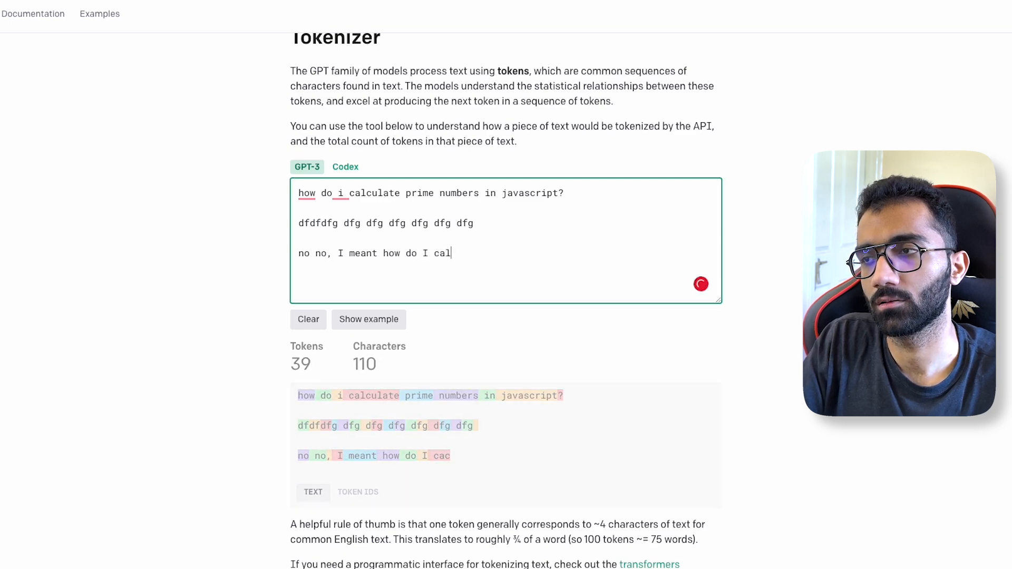
text(culate prime numbers only greater than 1)
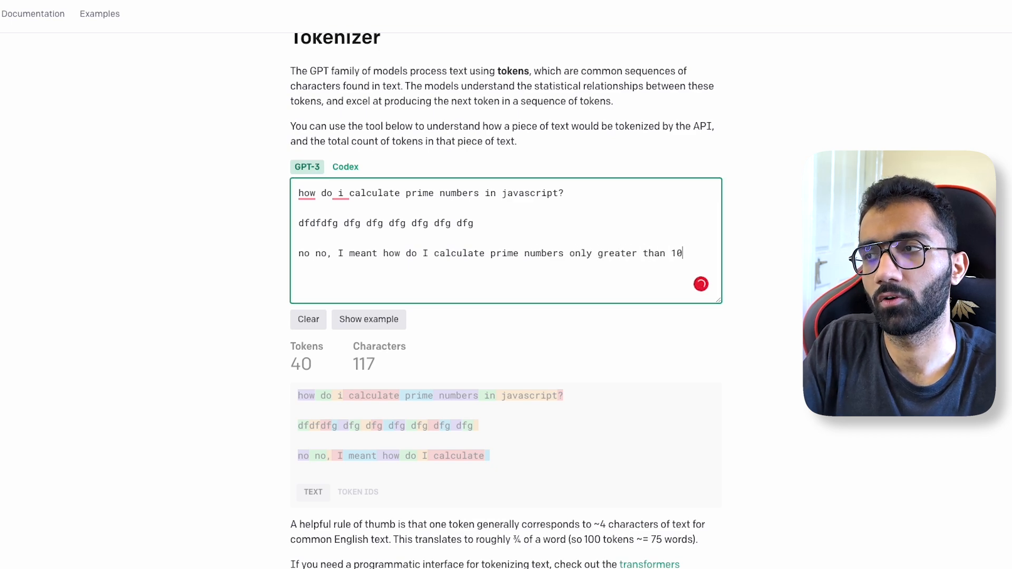
text(0?)
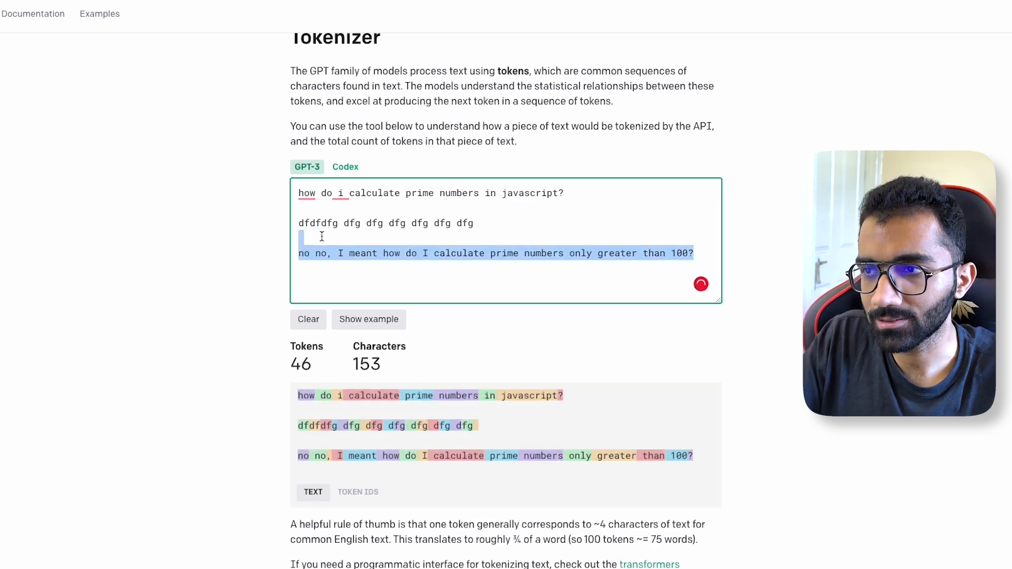
- Select the whole three-line conversation text in preparation for removing it
key(ctrl+a)
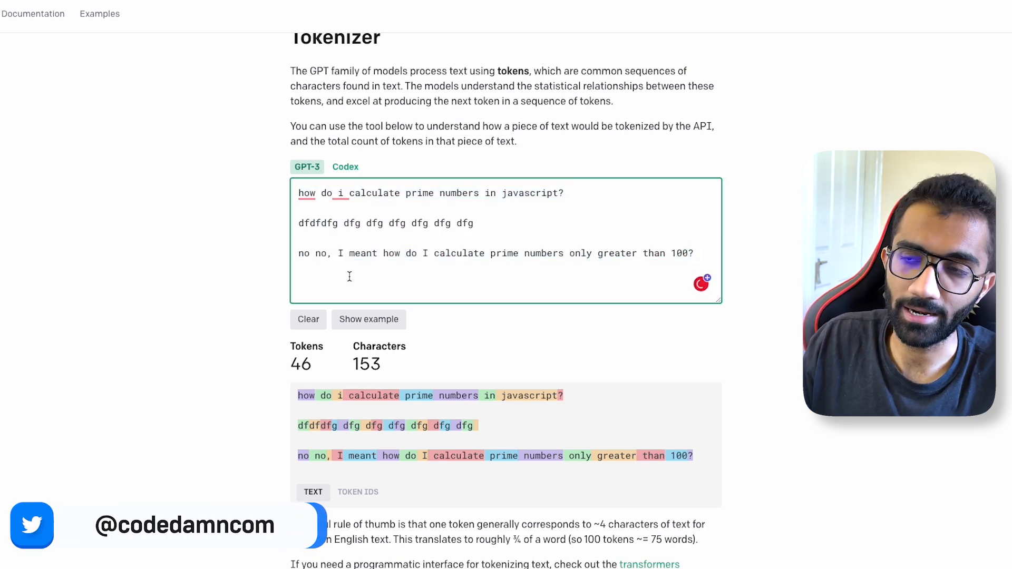
mouse_move(335, 253)
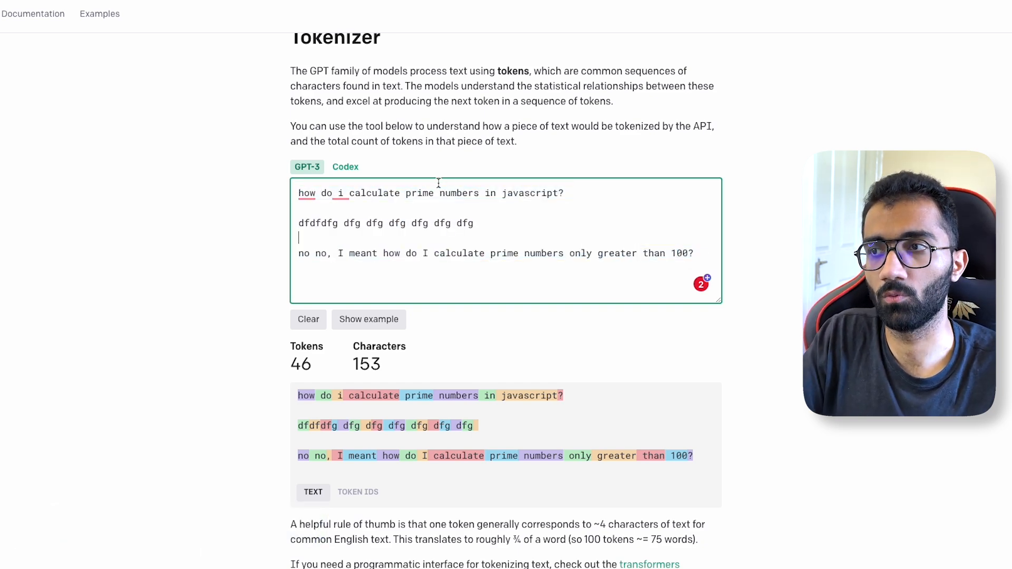
triple_click(386, 222)
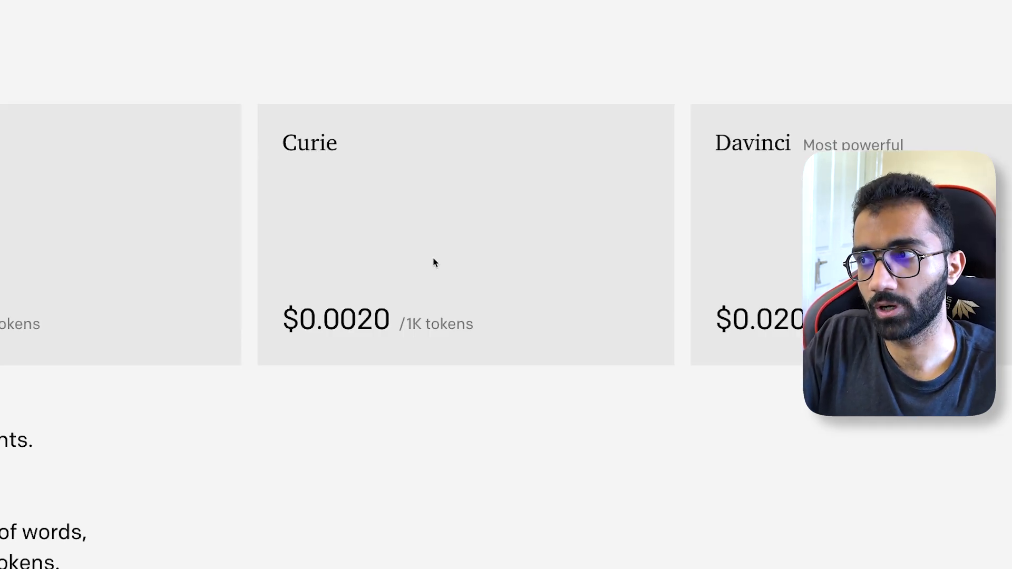
mouse_move(658, 321)
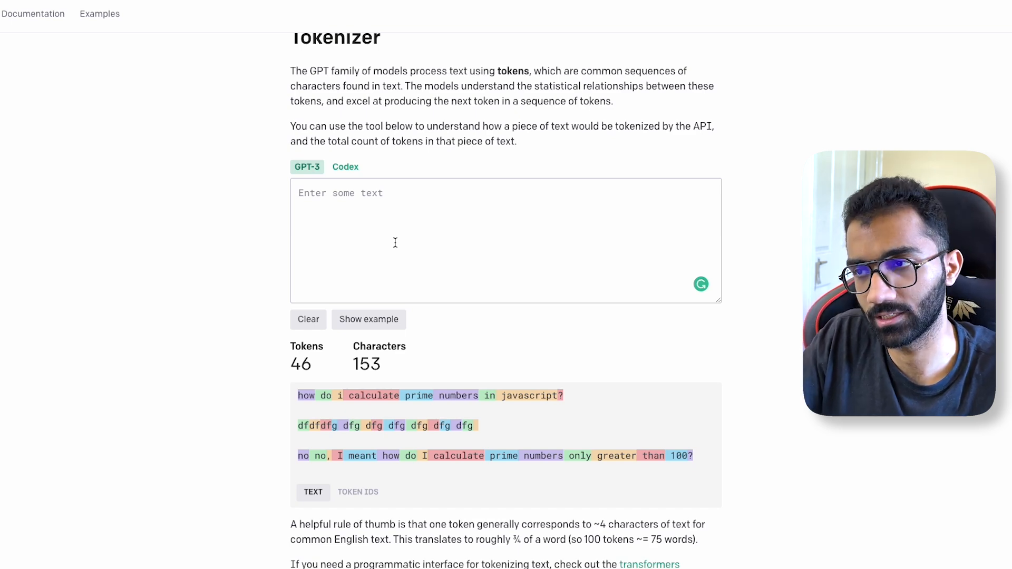
- Scroll back up the Tokenizer page after emptying the input box, 46-token breakdown still shown
scroll(up, 3)
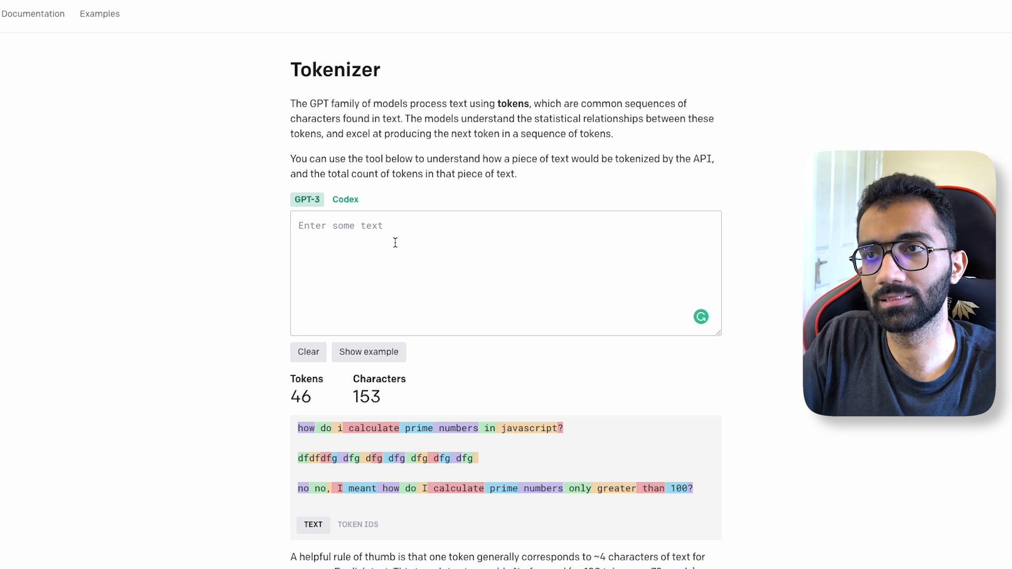